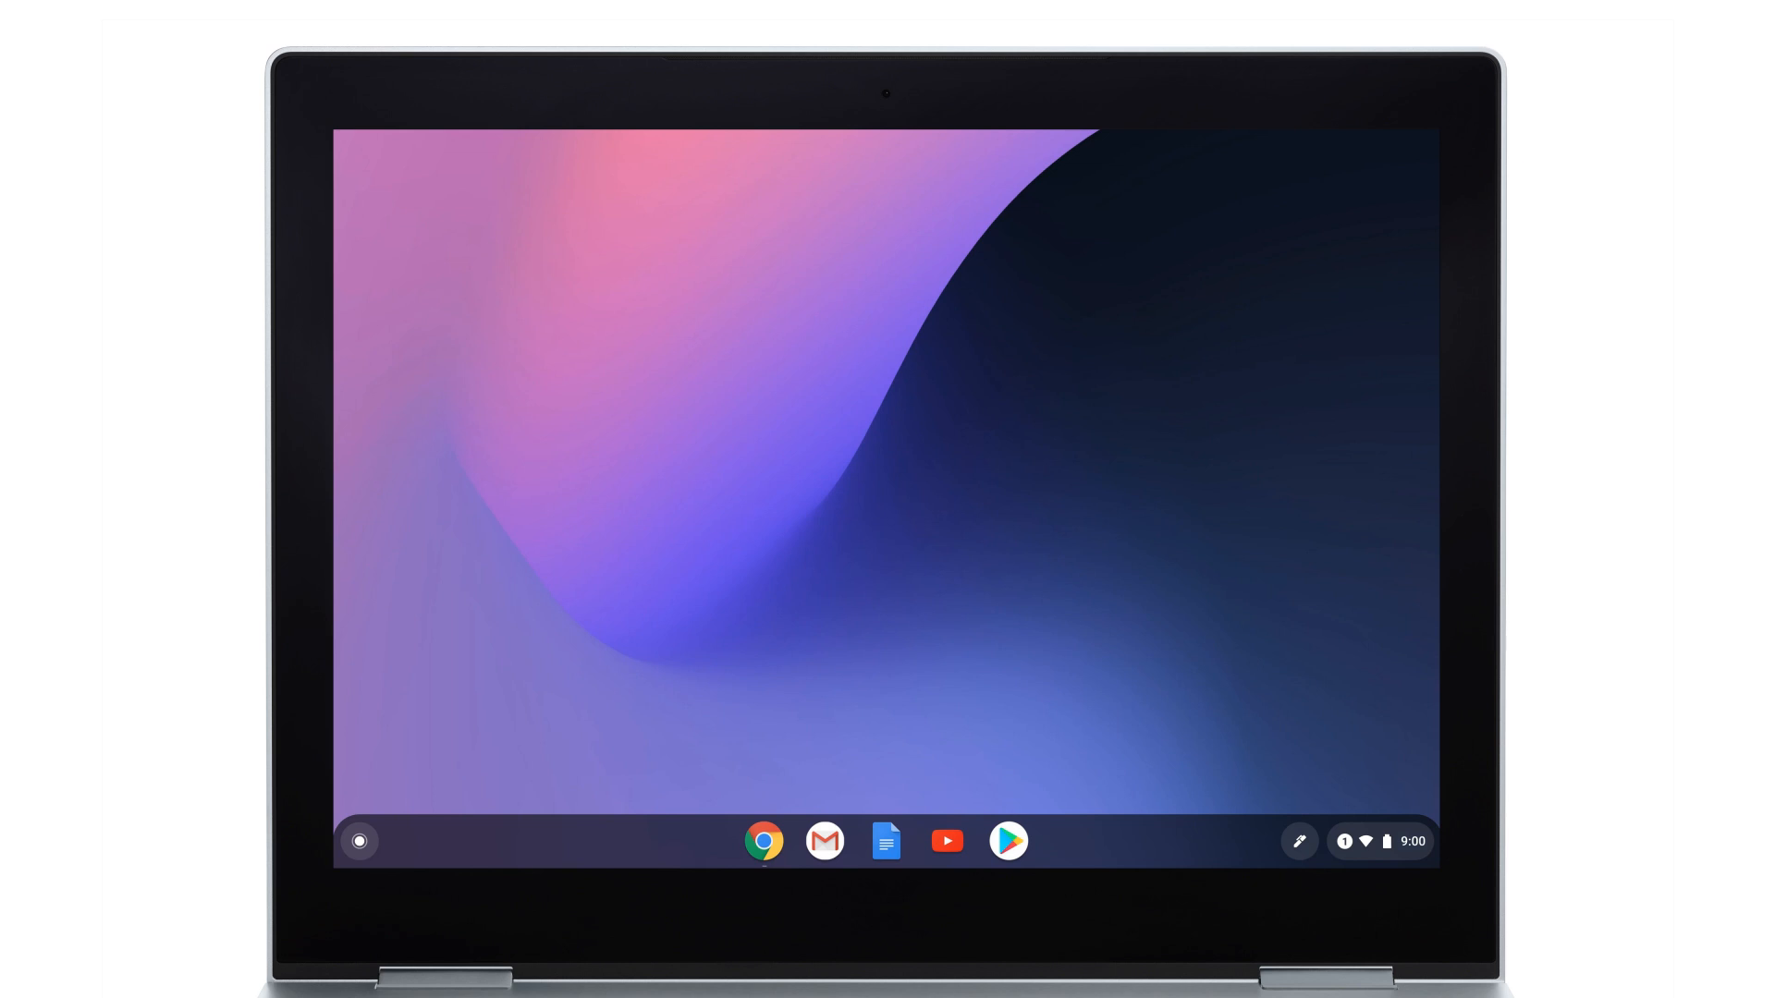
Launch the Canvas drawing app from the shelf to its start page
{"action": "left_click", "coordinate": [359, 841]}
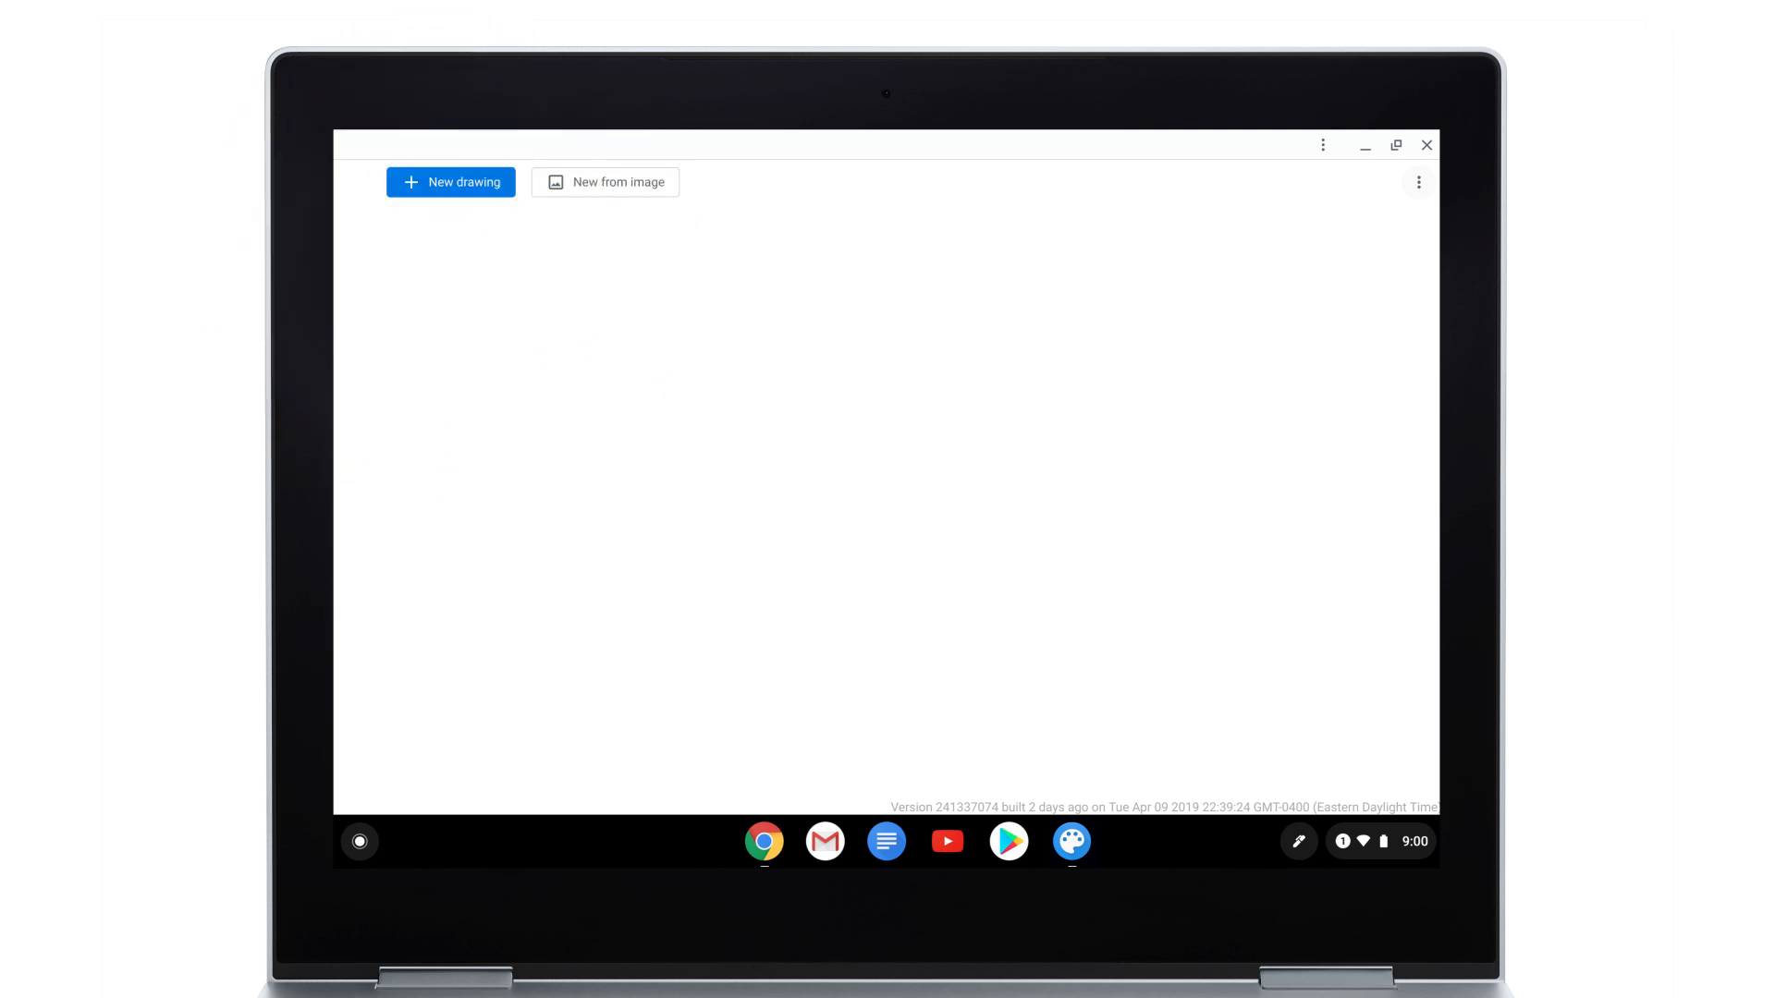
Start a new drawing from Palm Tree.jpg in Downloads
{"action": "left_click", "coordinate": [604, 182]}
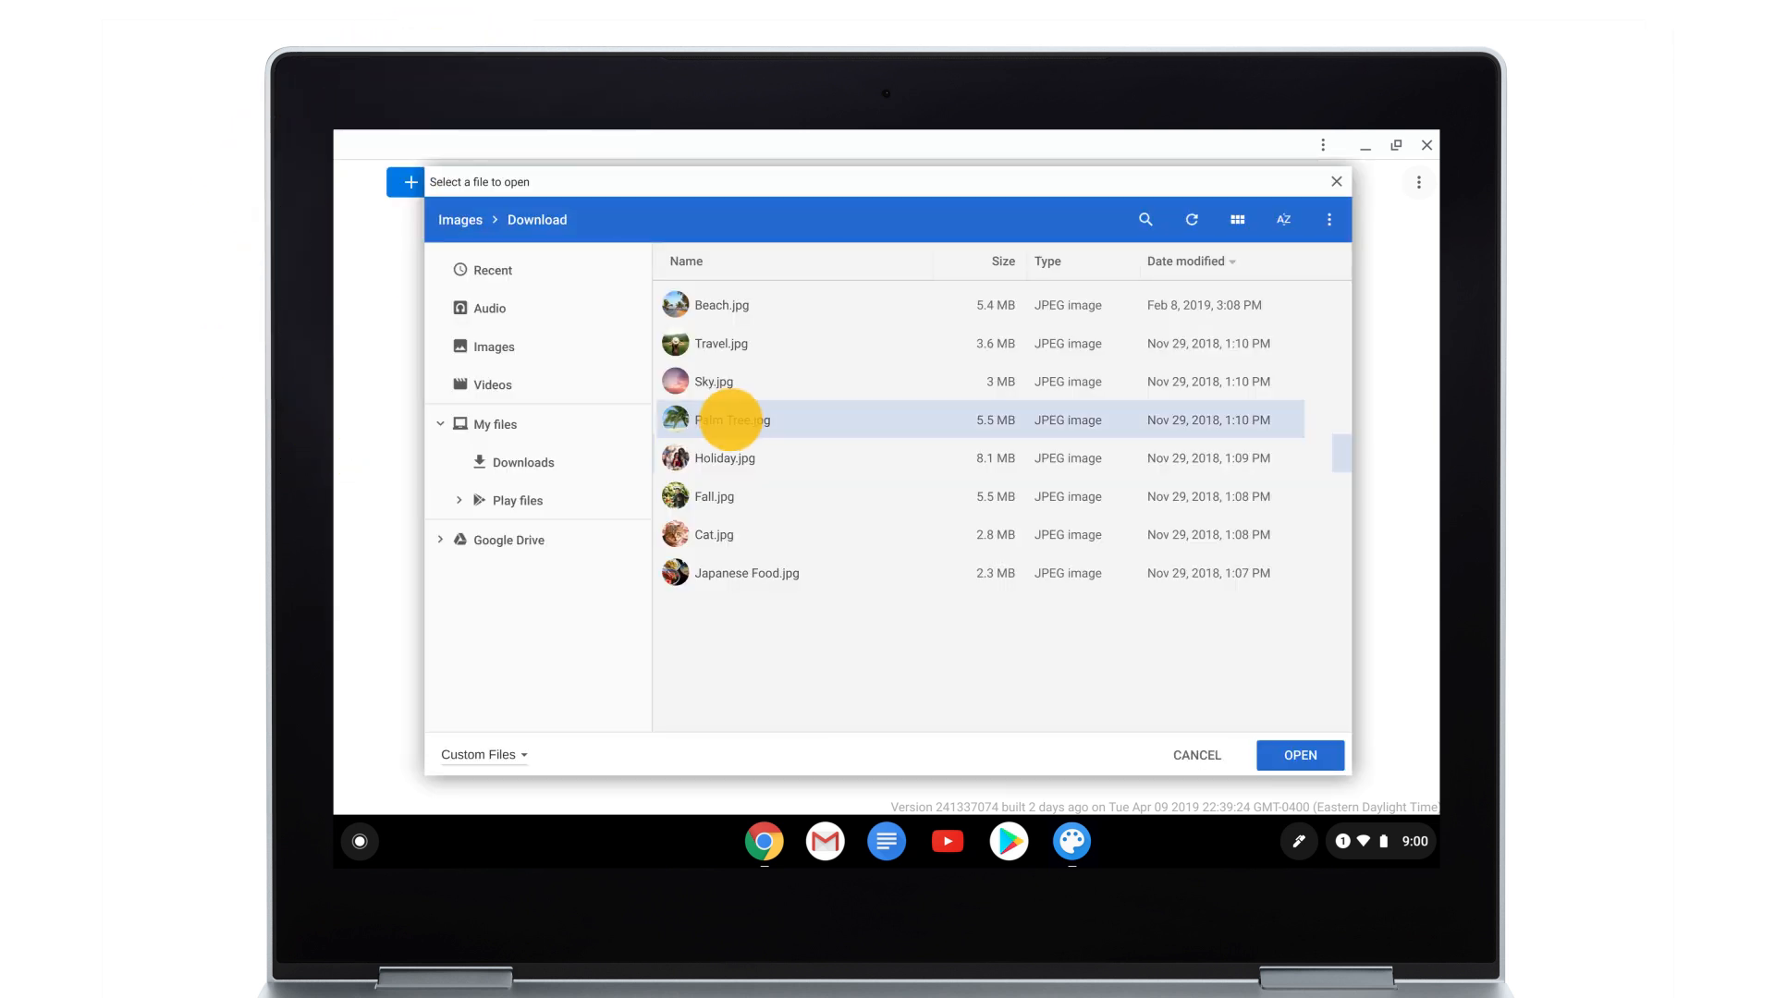
{"action": "left_click", "coordinate": [1298, 755]}
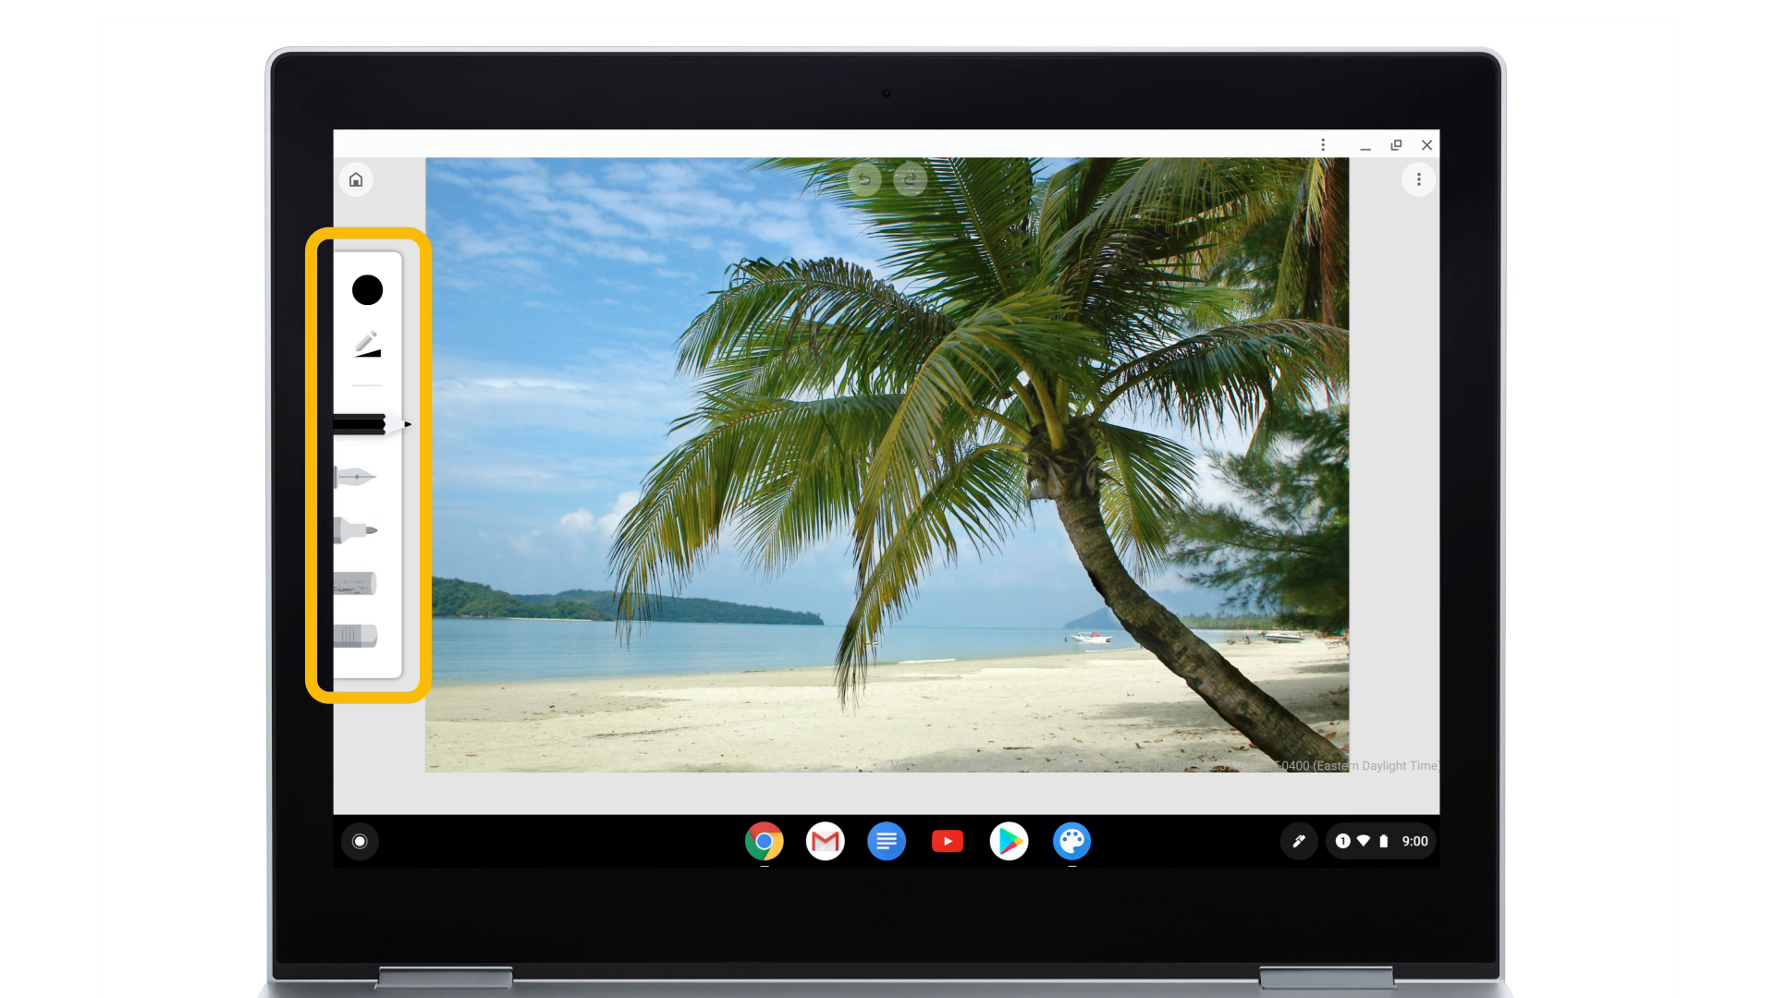
Switch the brush colour from black to orange
{"action": "left_click", "coordinate": [362, 425]}
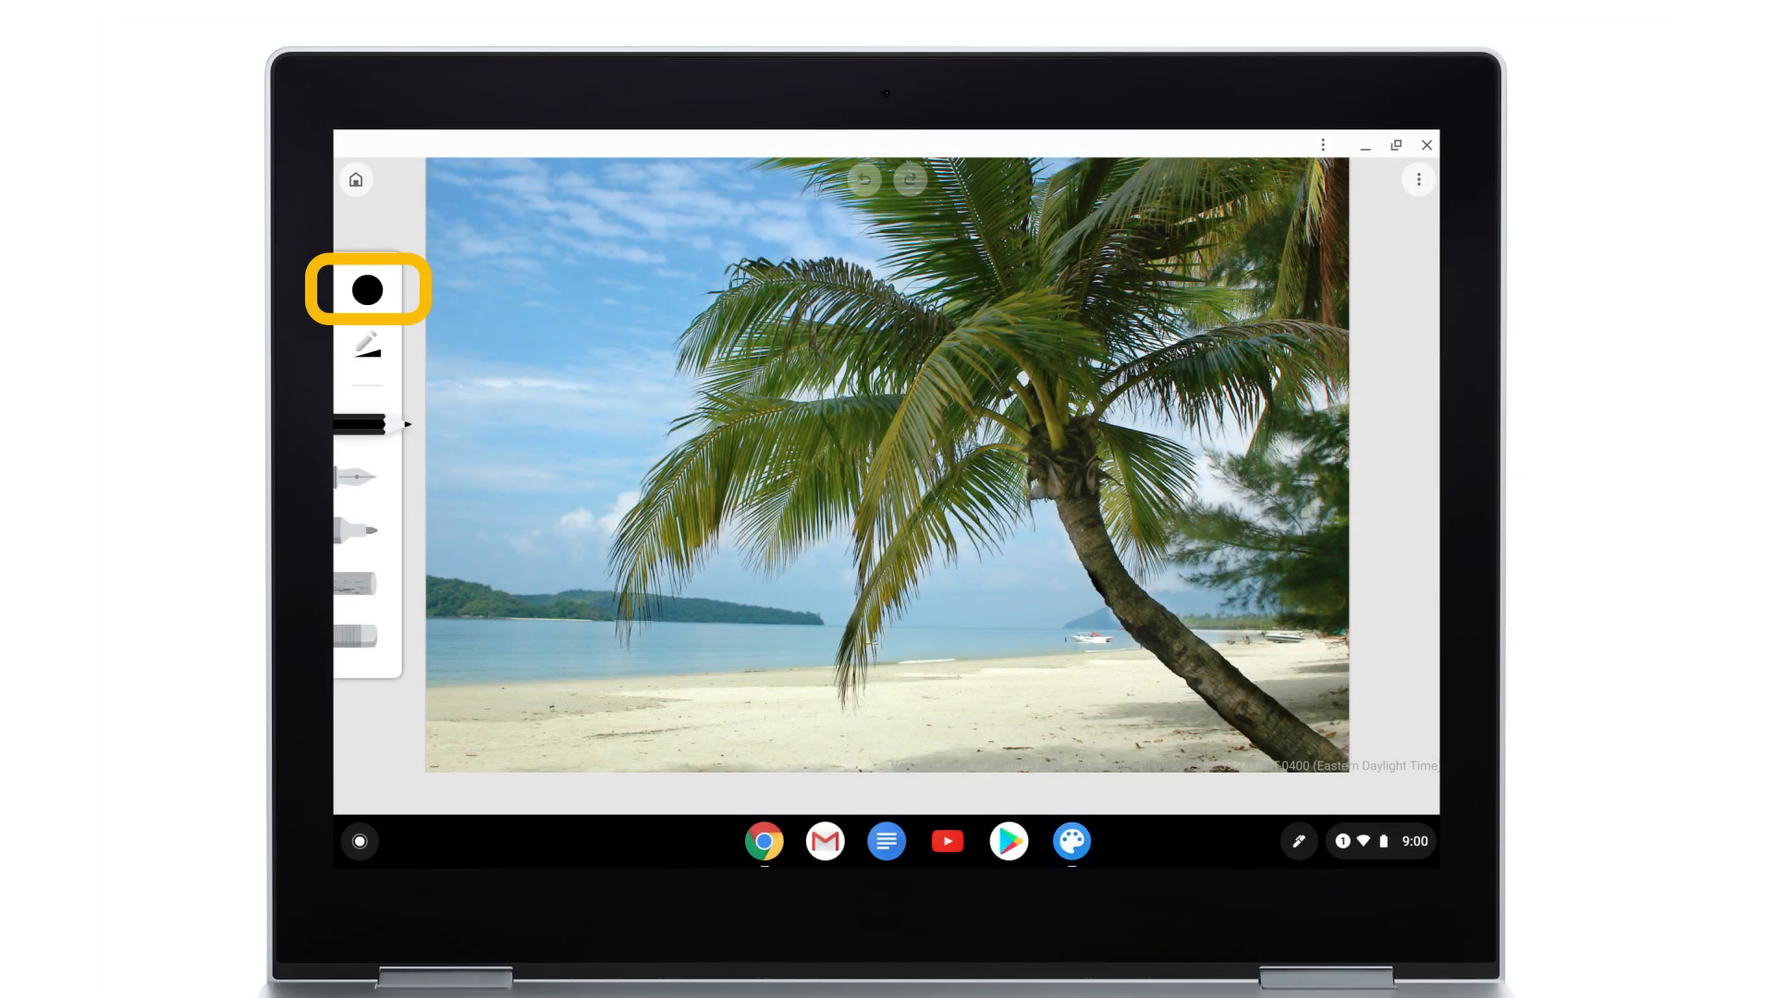
{"action": "left_click", "coordinate": [364, 289]}
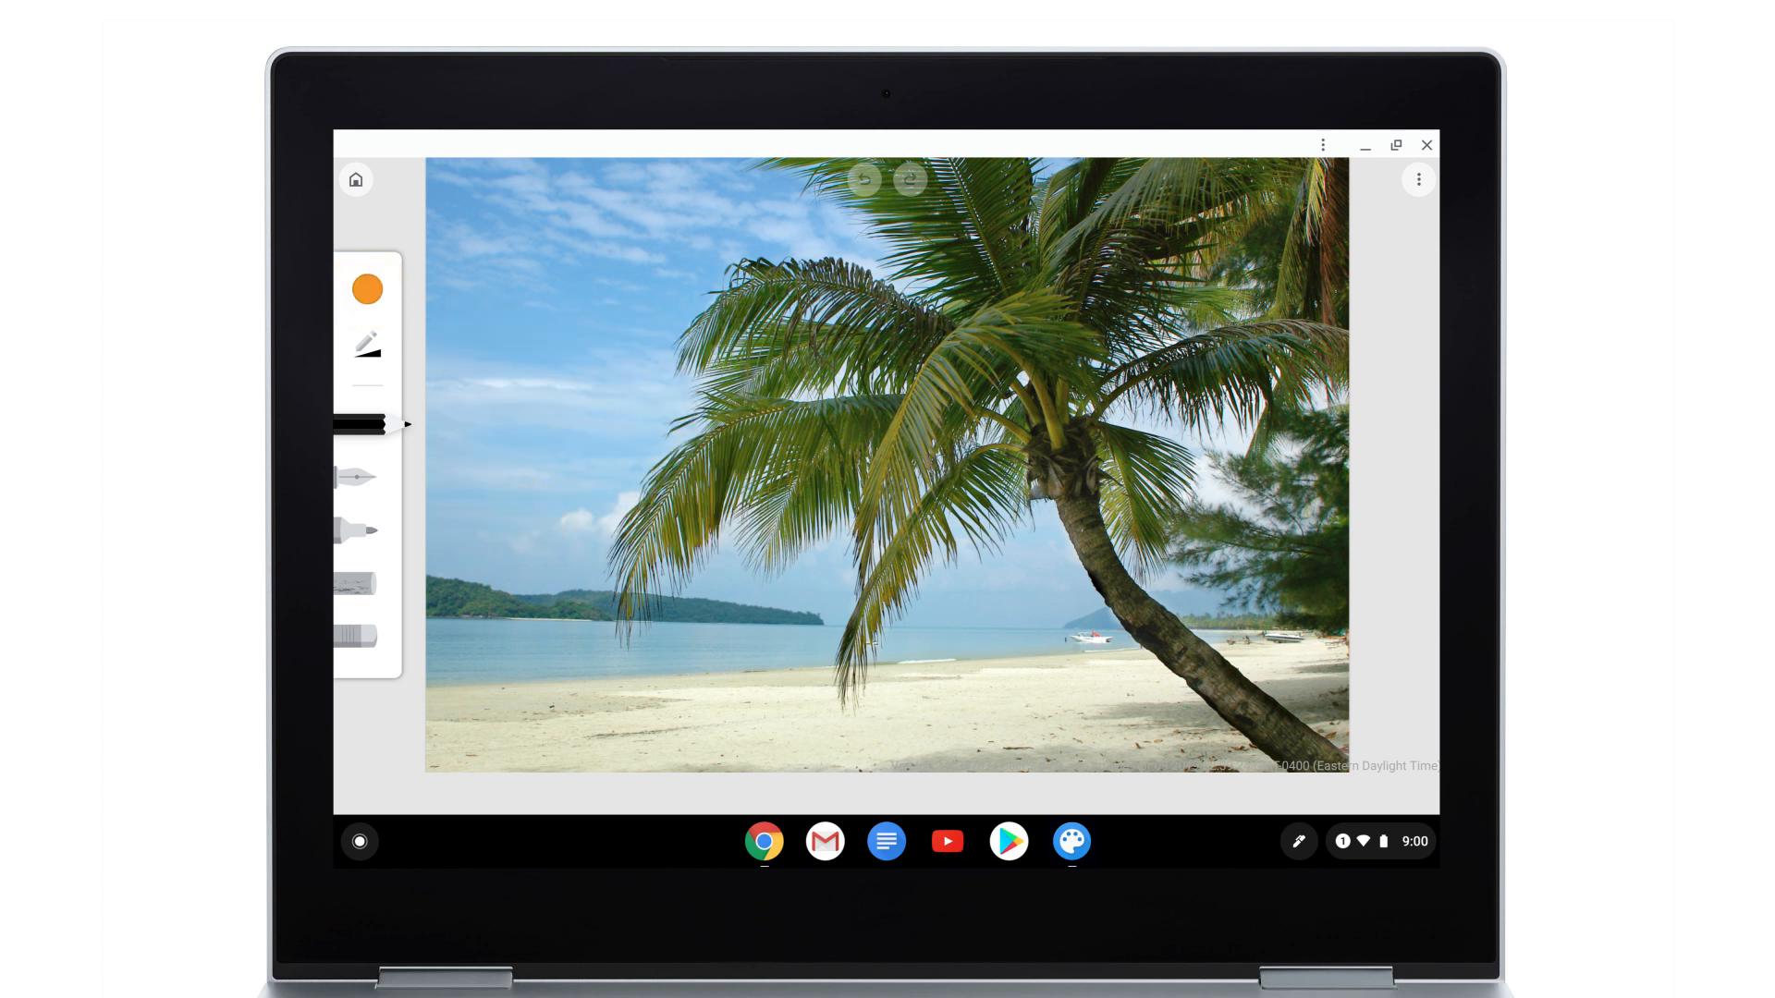
{"action": "left_click", "coordinate": [367, 343]}
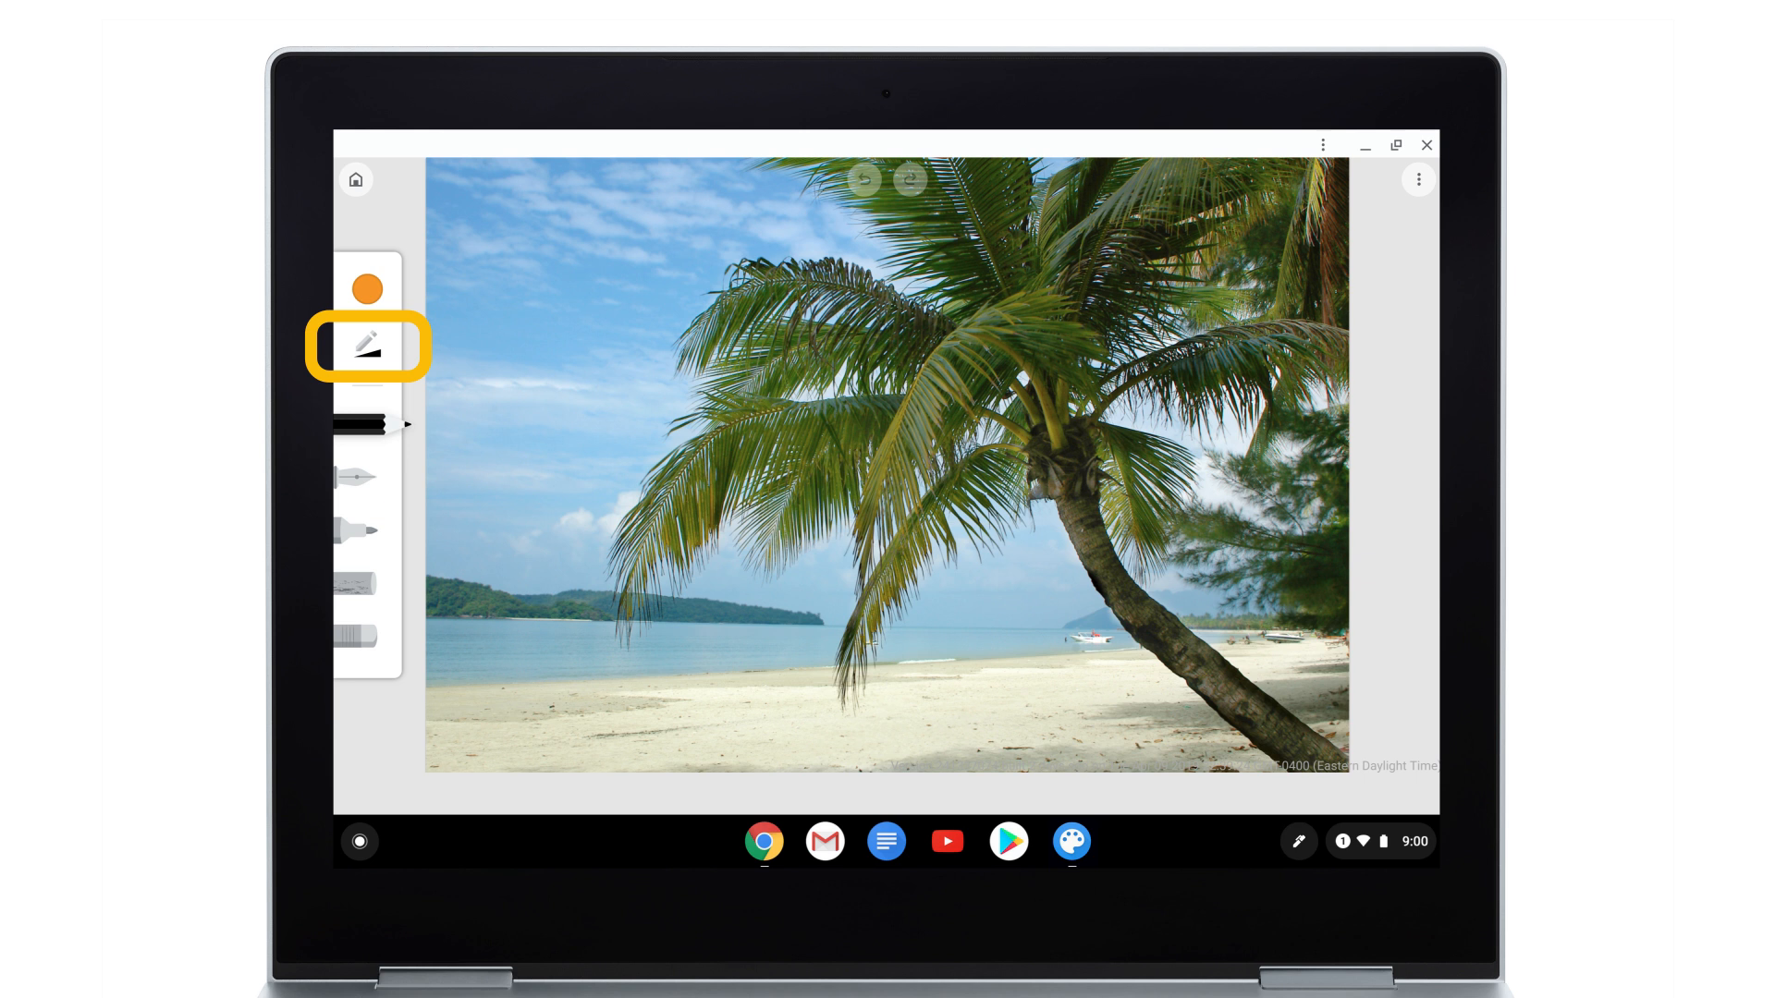
Enlarge the orange brush to near maximum size and leave opacity mid-range
{"action": "left_click", "coordinate": [366, 346]}
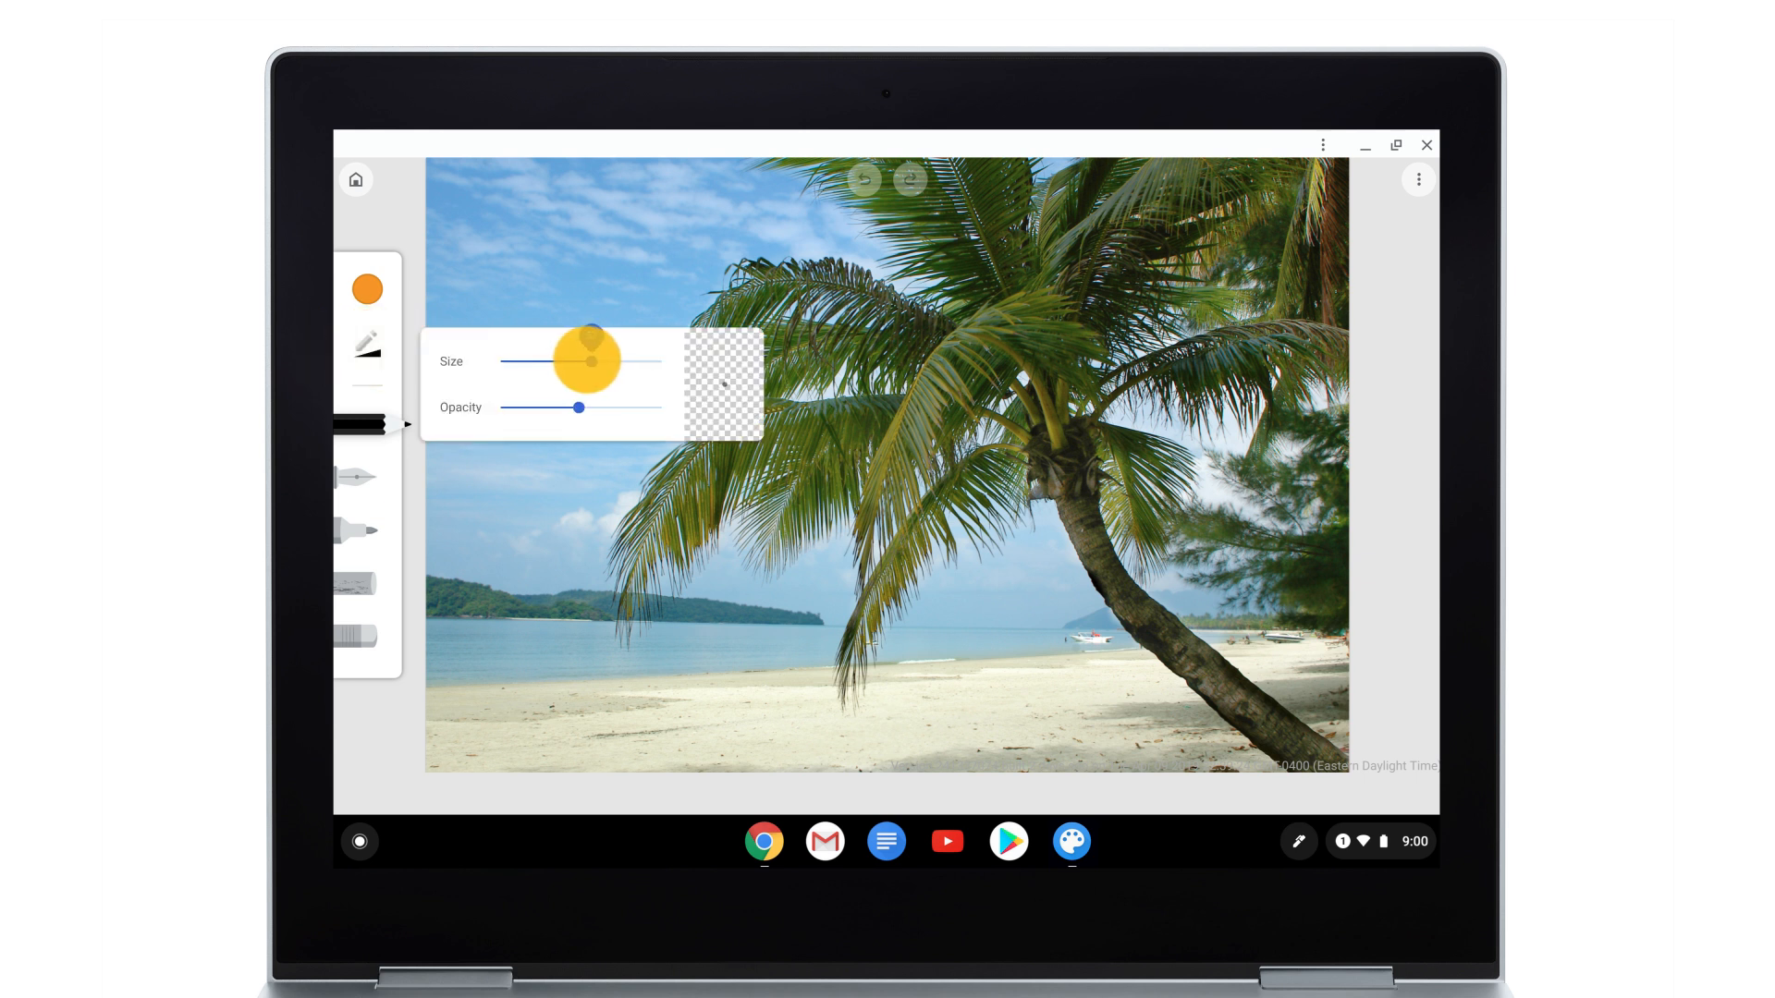
{"action": "left_click_drag", "start_coordinate": [589, 360], "coordinate": [647, 359]}
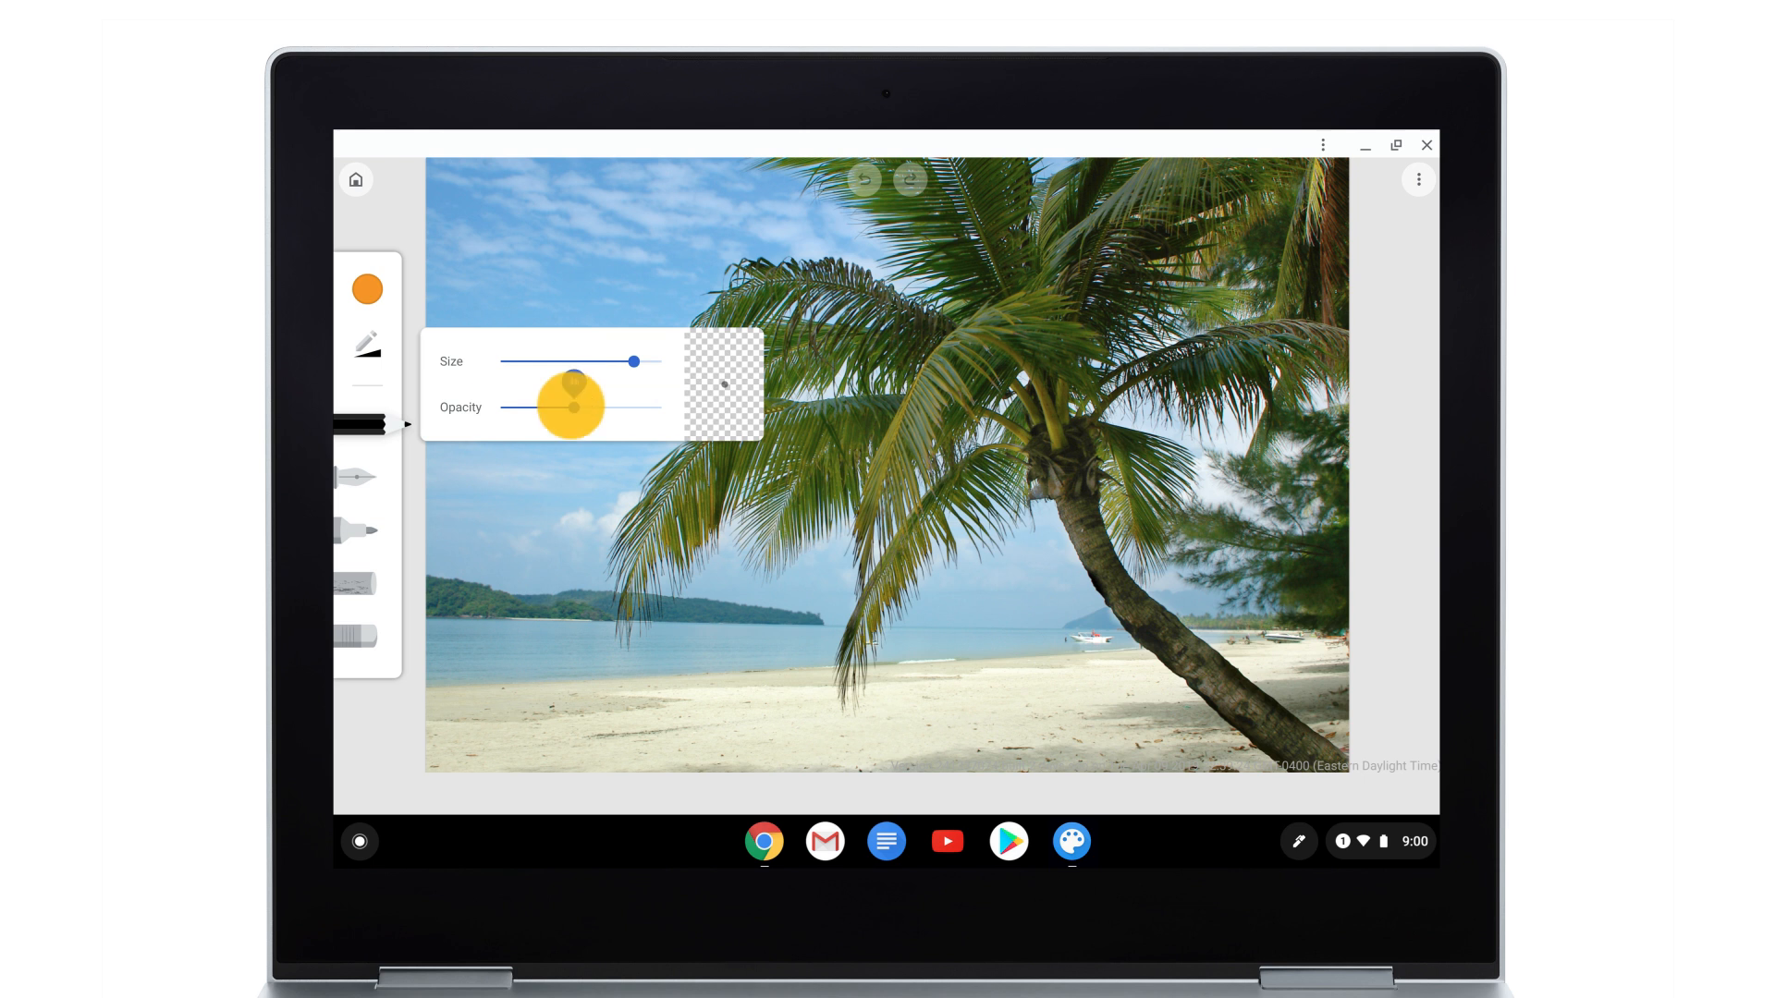
{"action": "left_click_drag", "start_coordinate": [549, 408], "coordinate": [611, 408]}
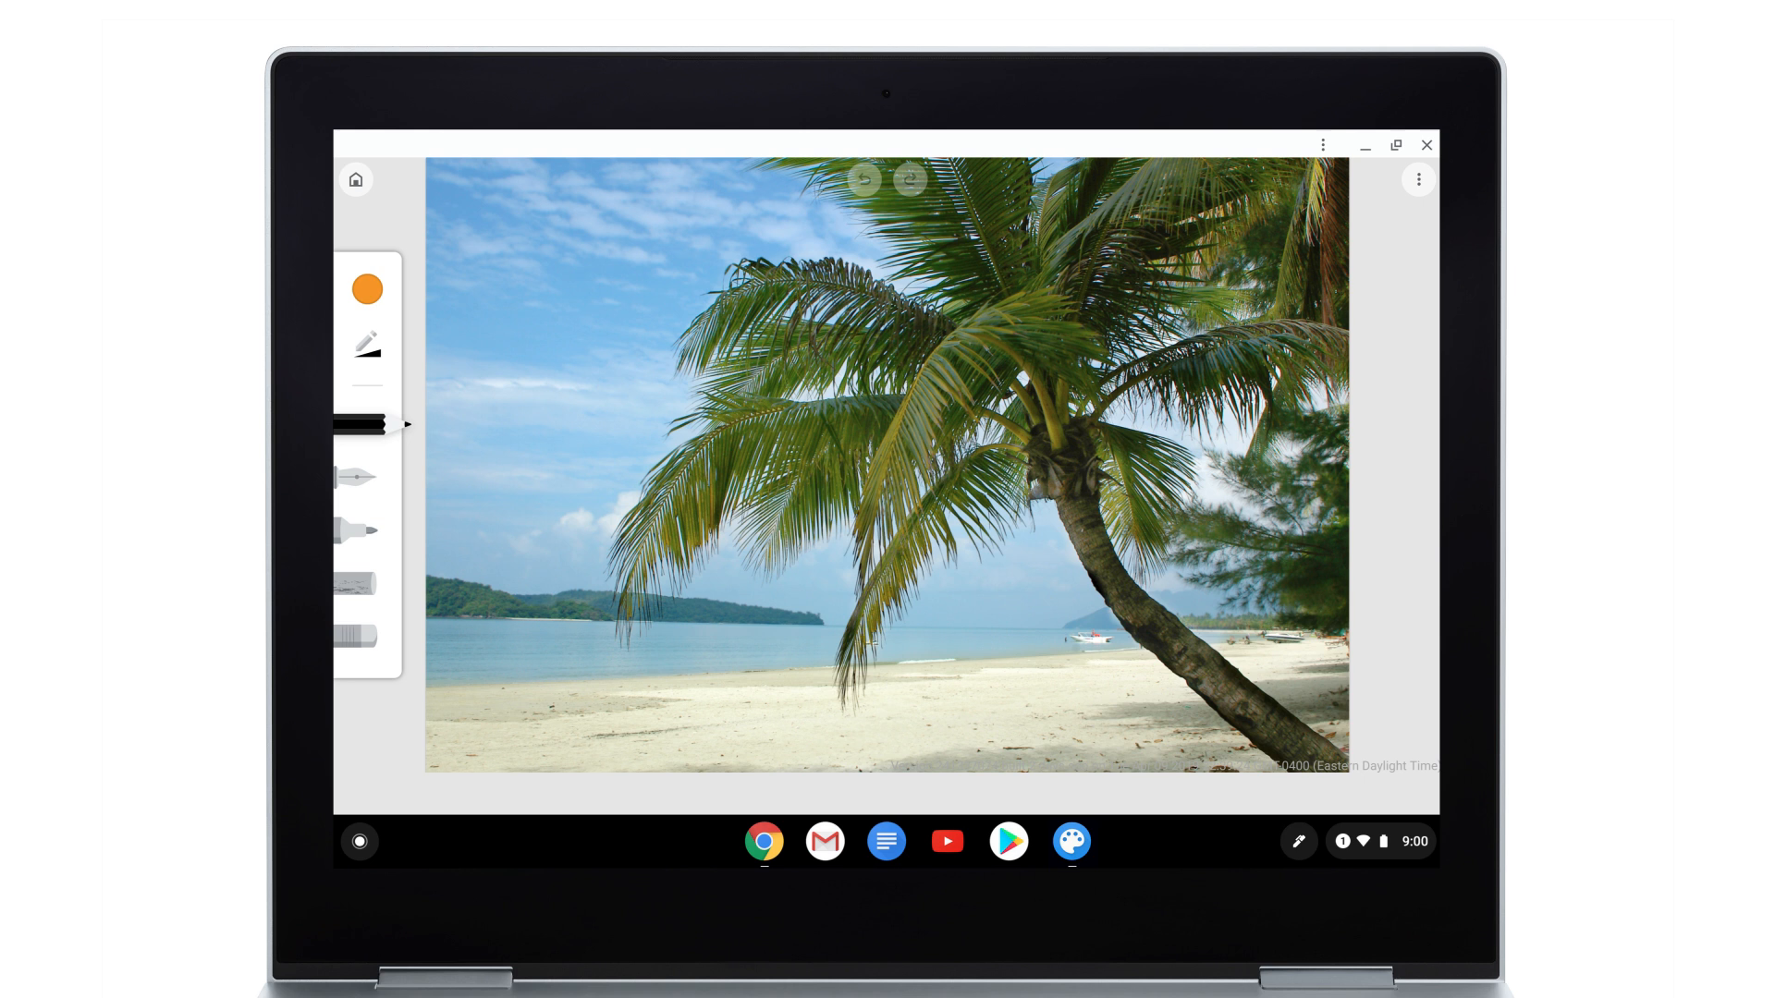
Draw a curved orange stroke over the beach photo with the pen tool
{"action": "left_click", "coordinate": [364, 531]}
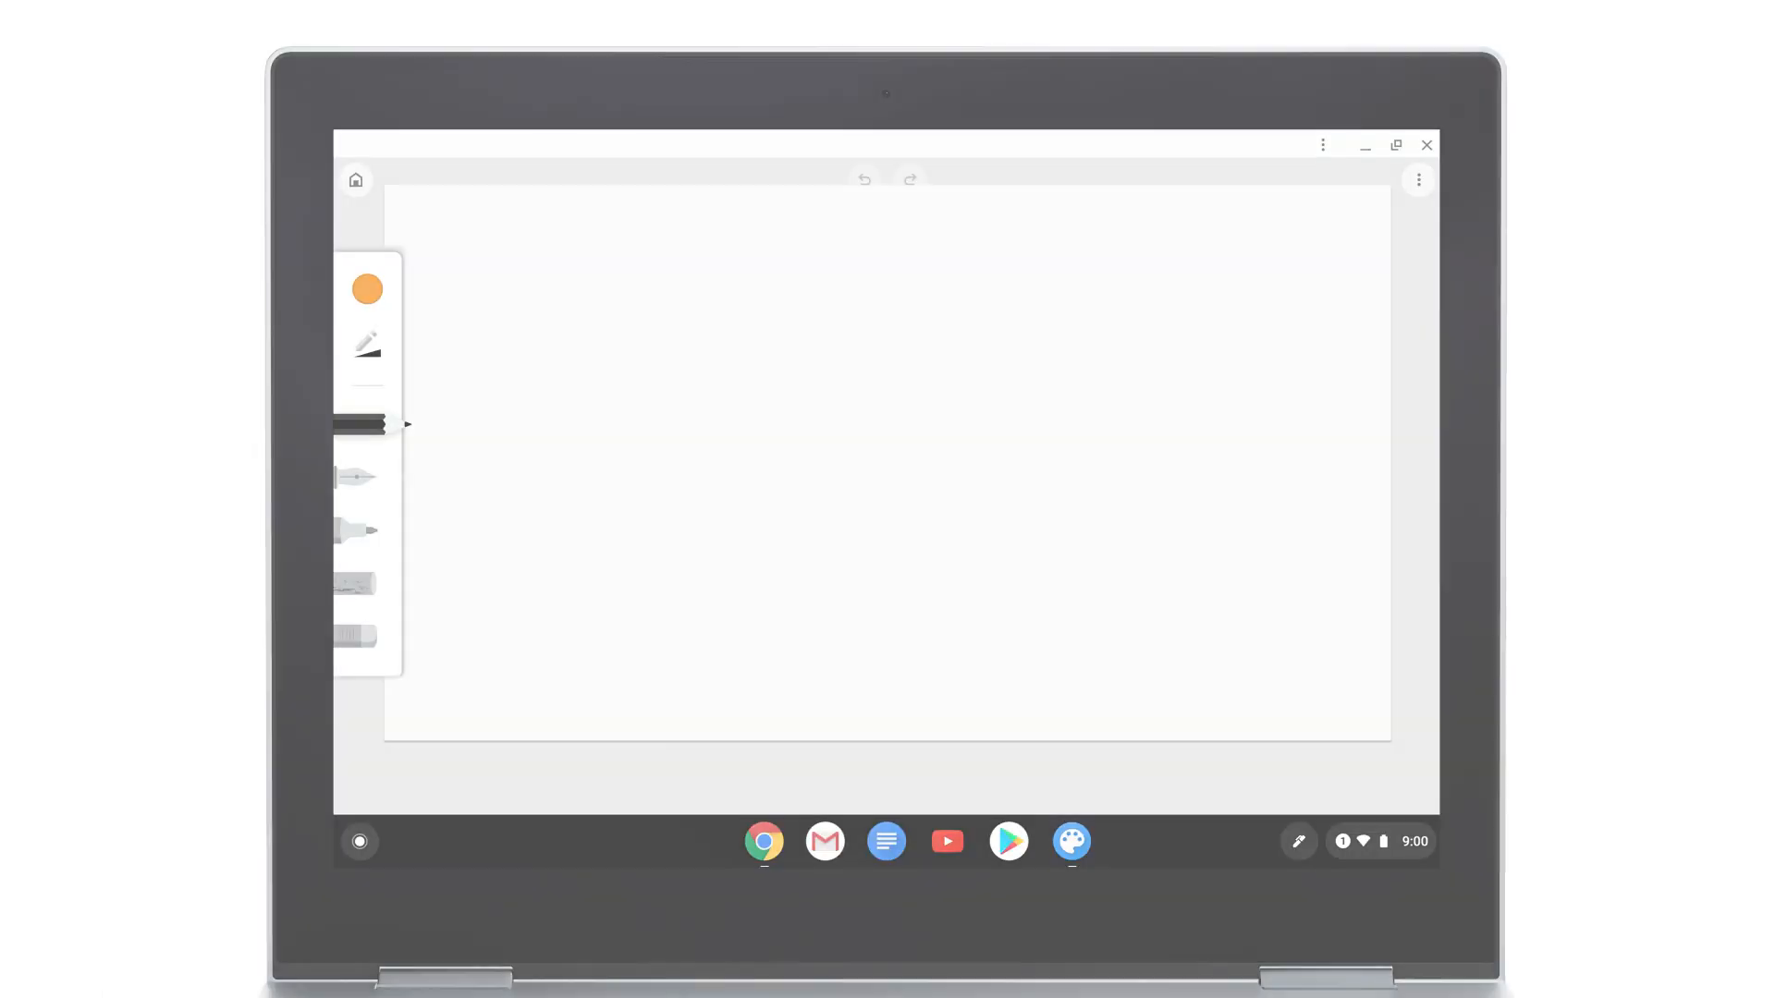
{"action": "left_click", "coordinate": [362, 423]}
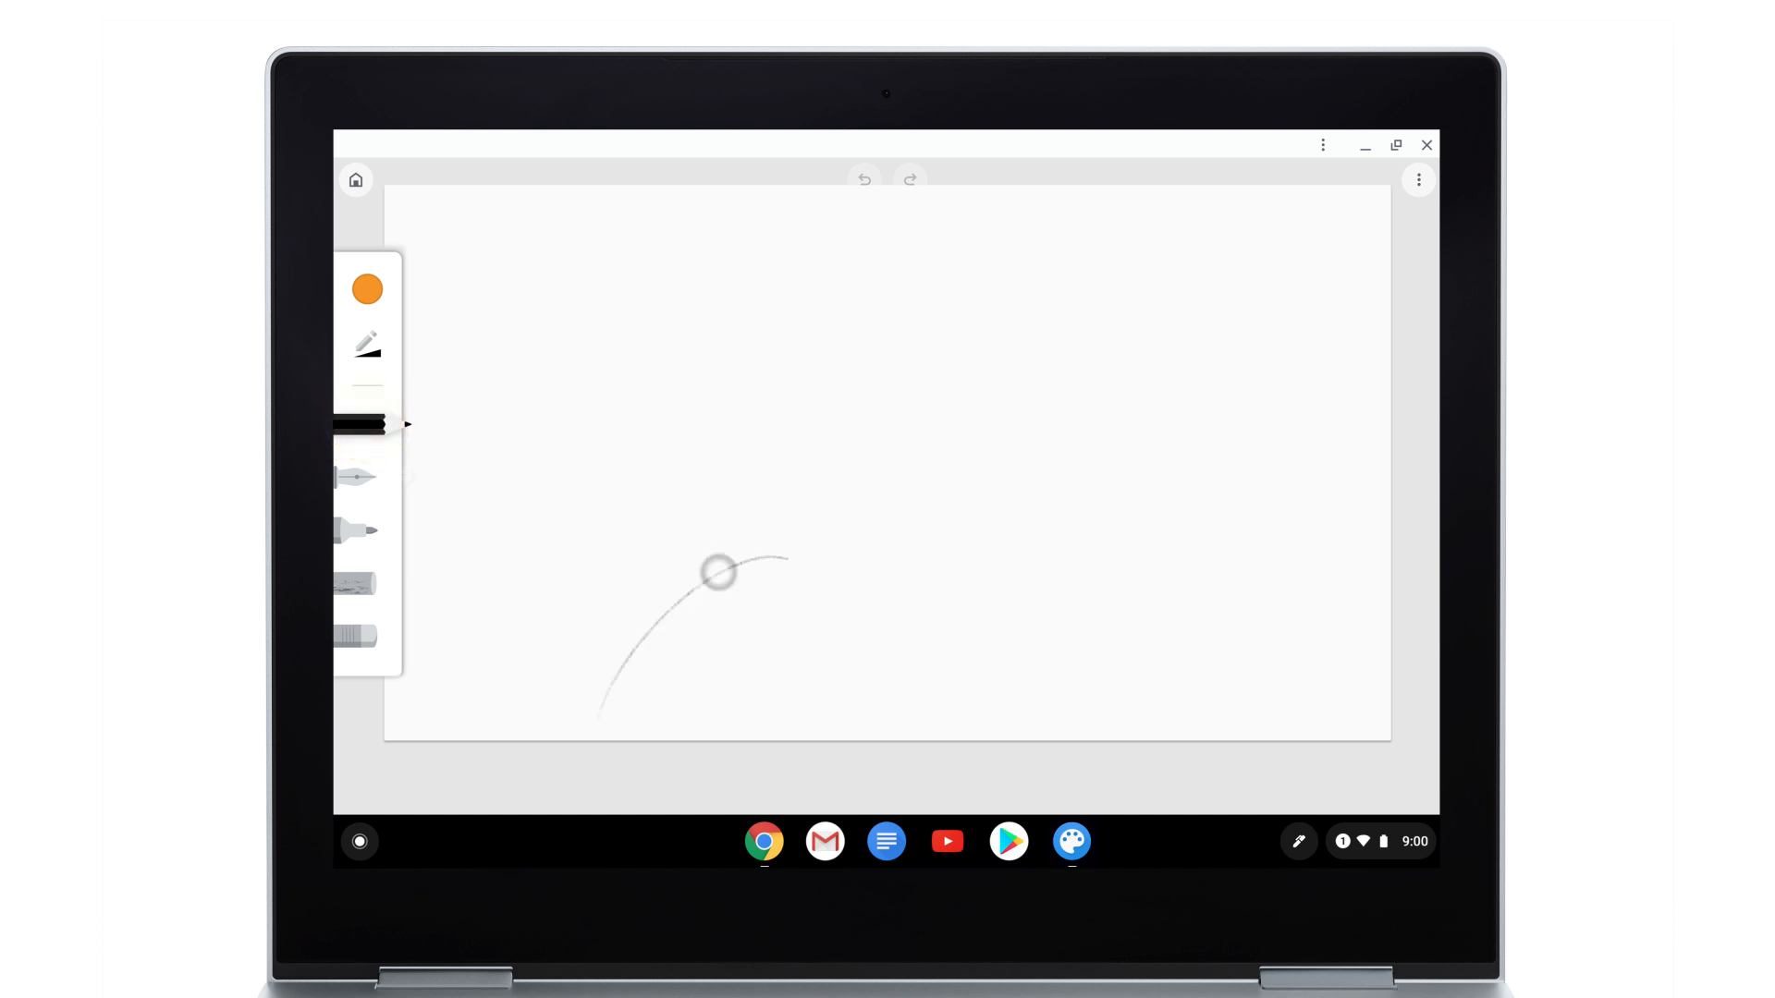
{"action": "left_click_drag", "start_coordinate": [725, 571], "coordinate": [1098, 249]}
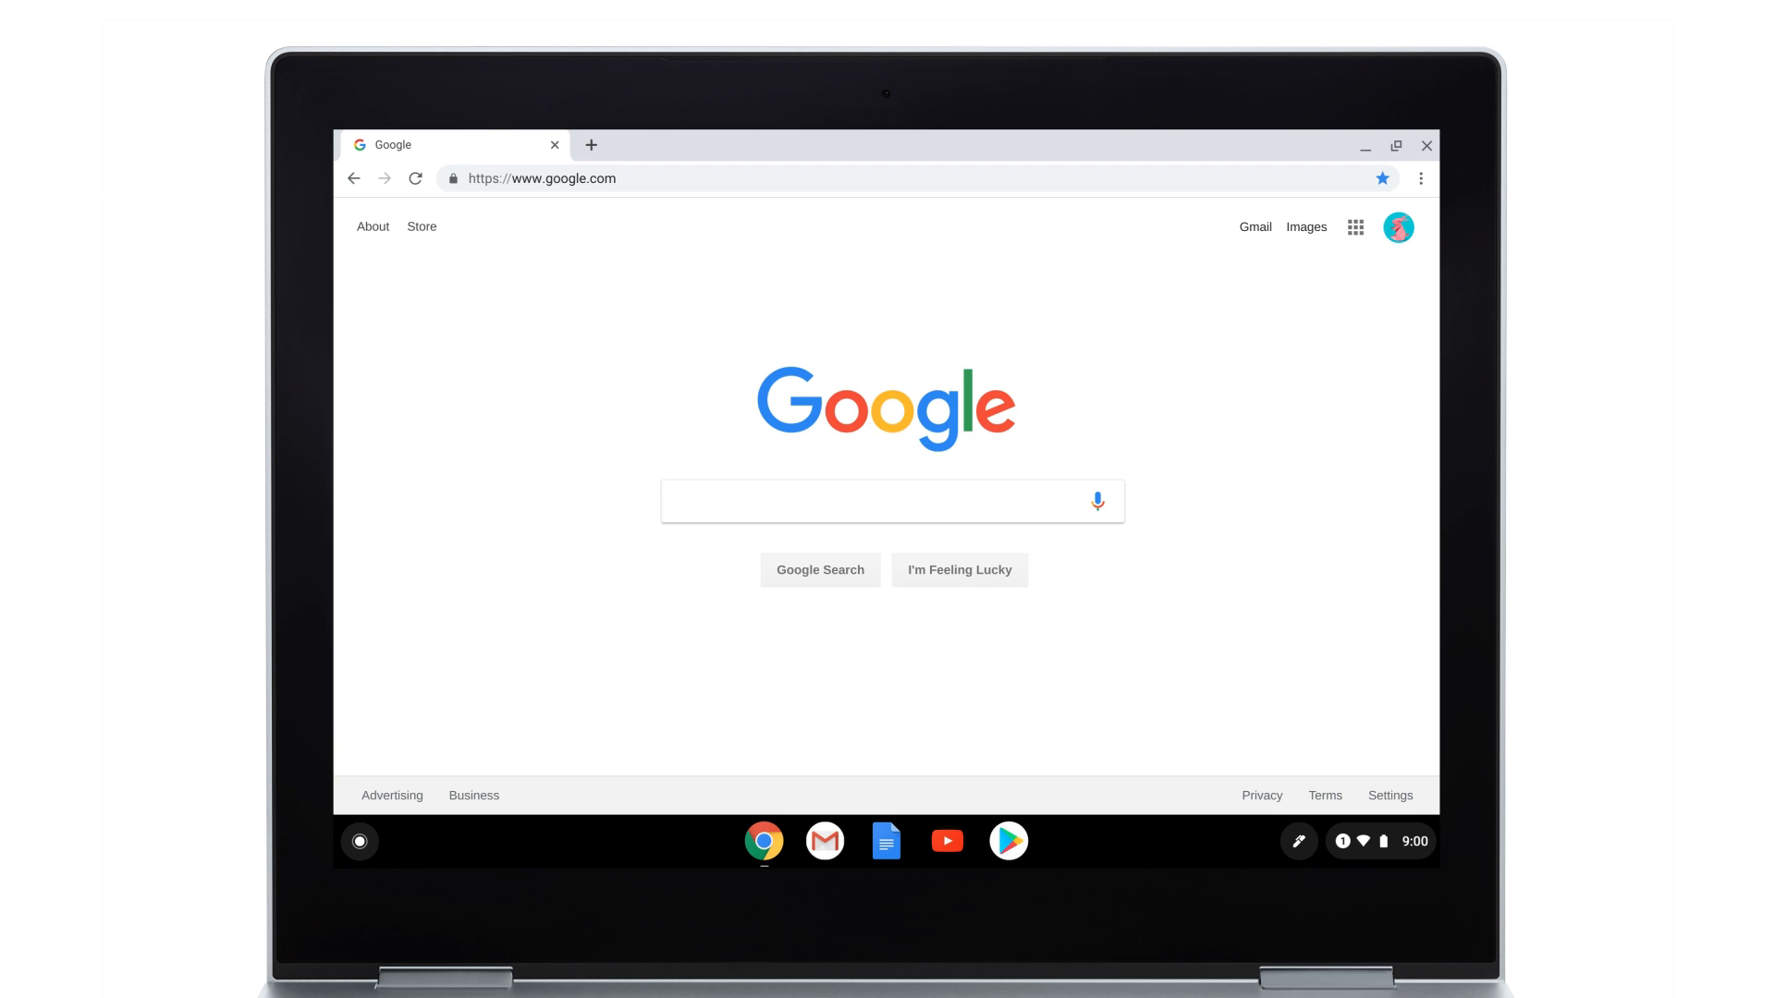
Navigate to canvas.apps.chrome to show the saved palm tree drawing in the gallery
{"action": "type", "text": "canvas"}
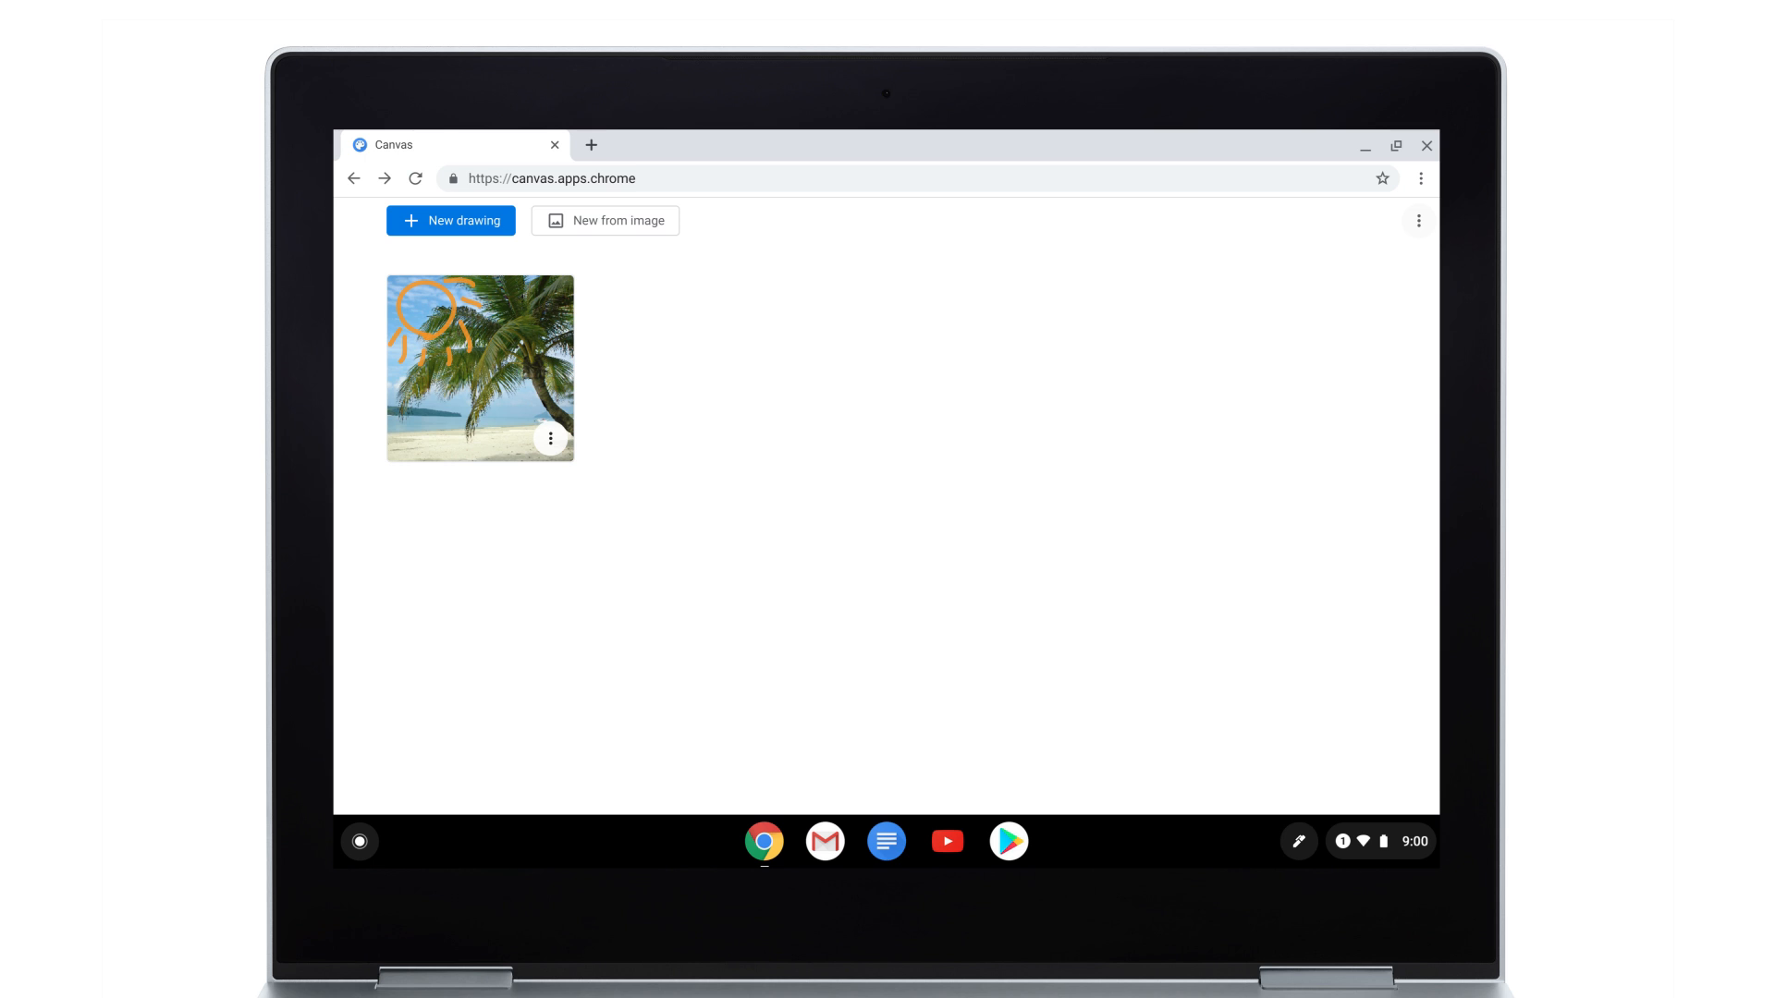
Export the palm tree drawing as canvas.png into Downloads
{"action": "left_click", "coordinate": [550, 438]}
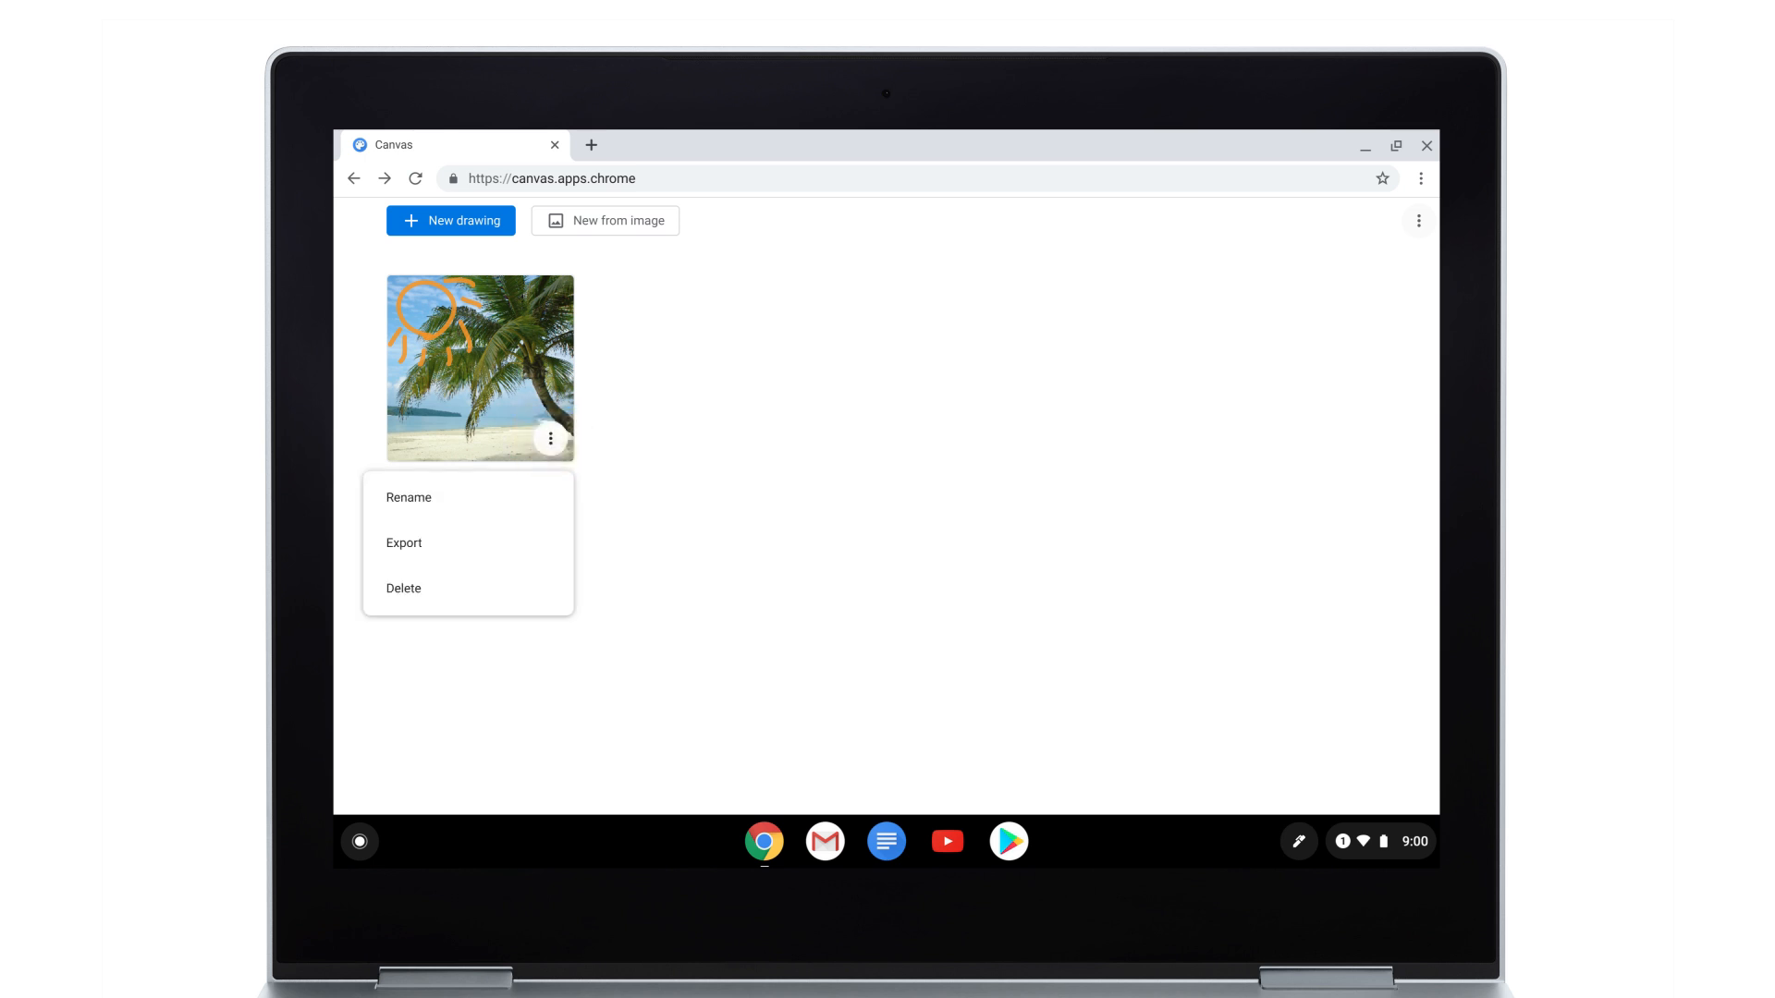
{"action": "left_click", "coordinate": [404, 543]}
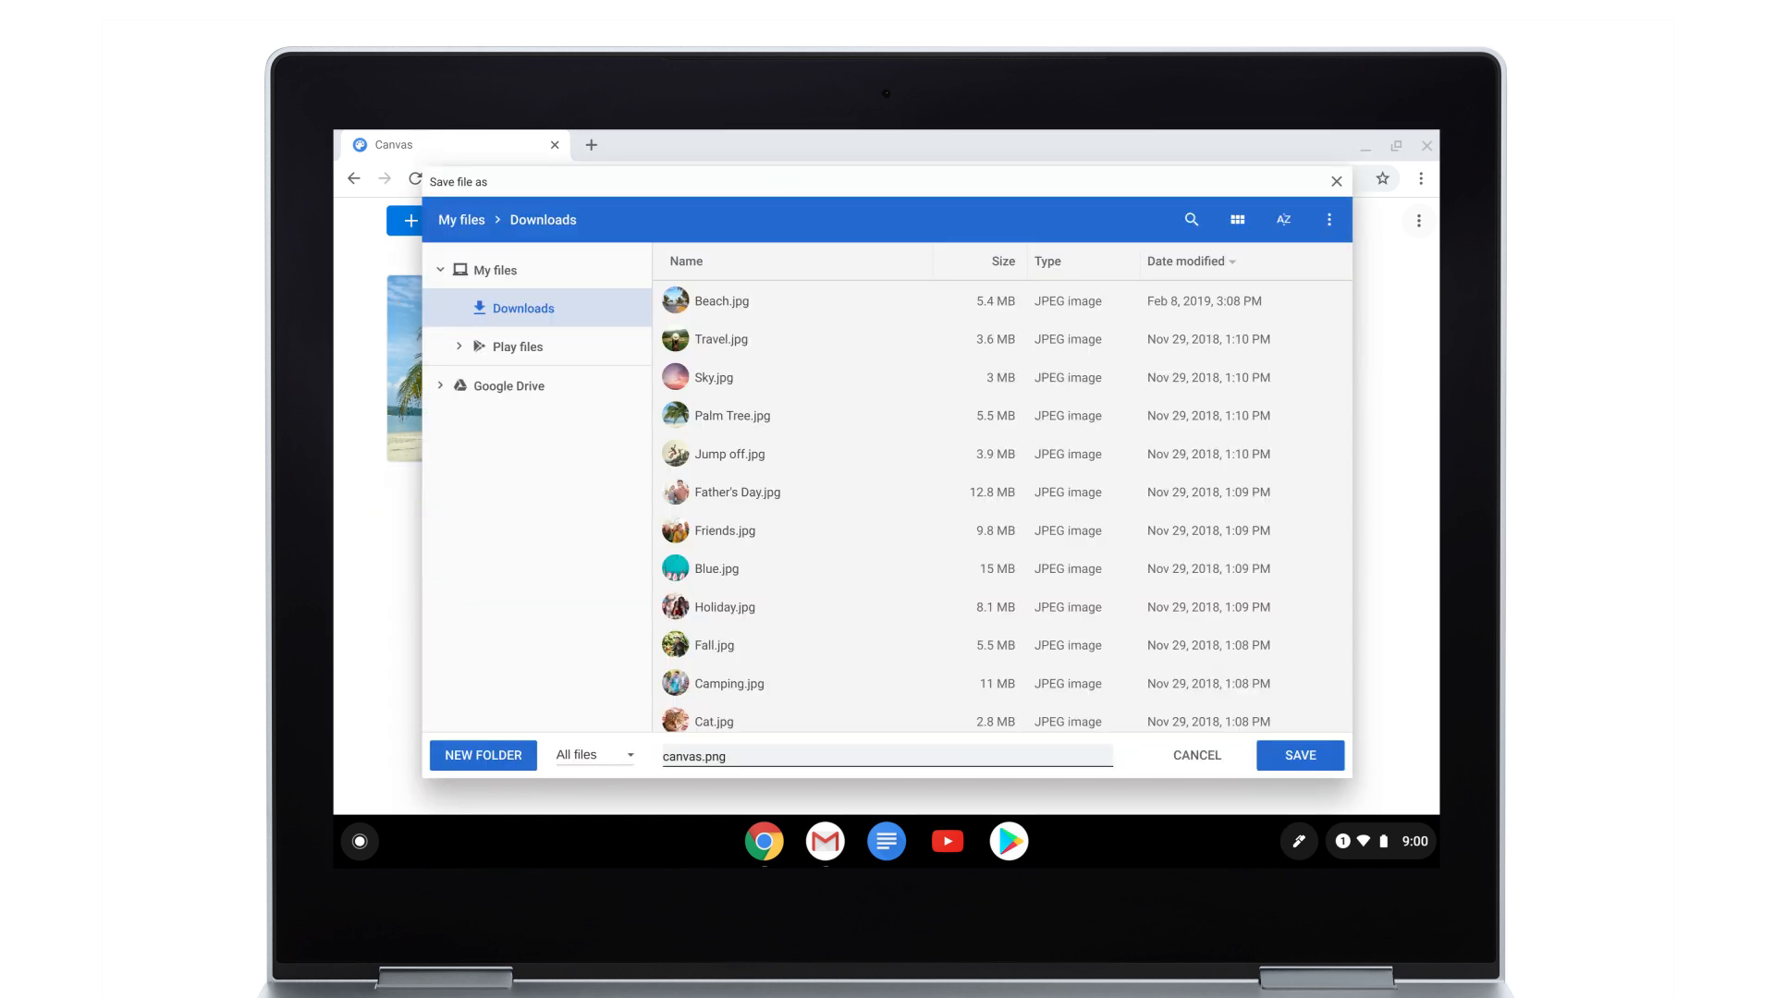
{"action": "left_click", "coordinate": [1298, 755]}
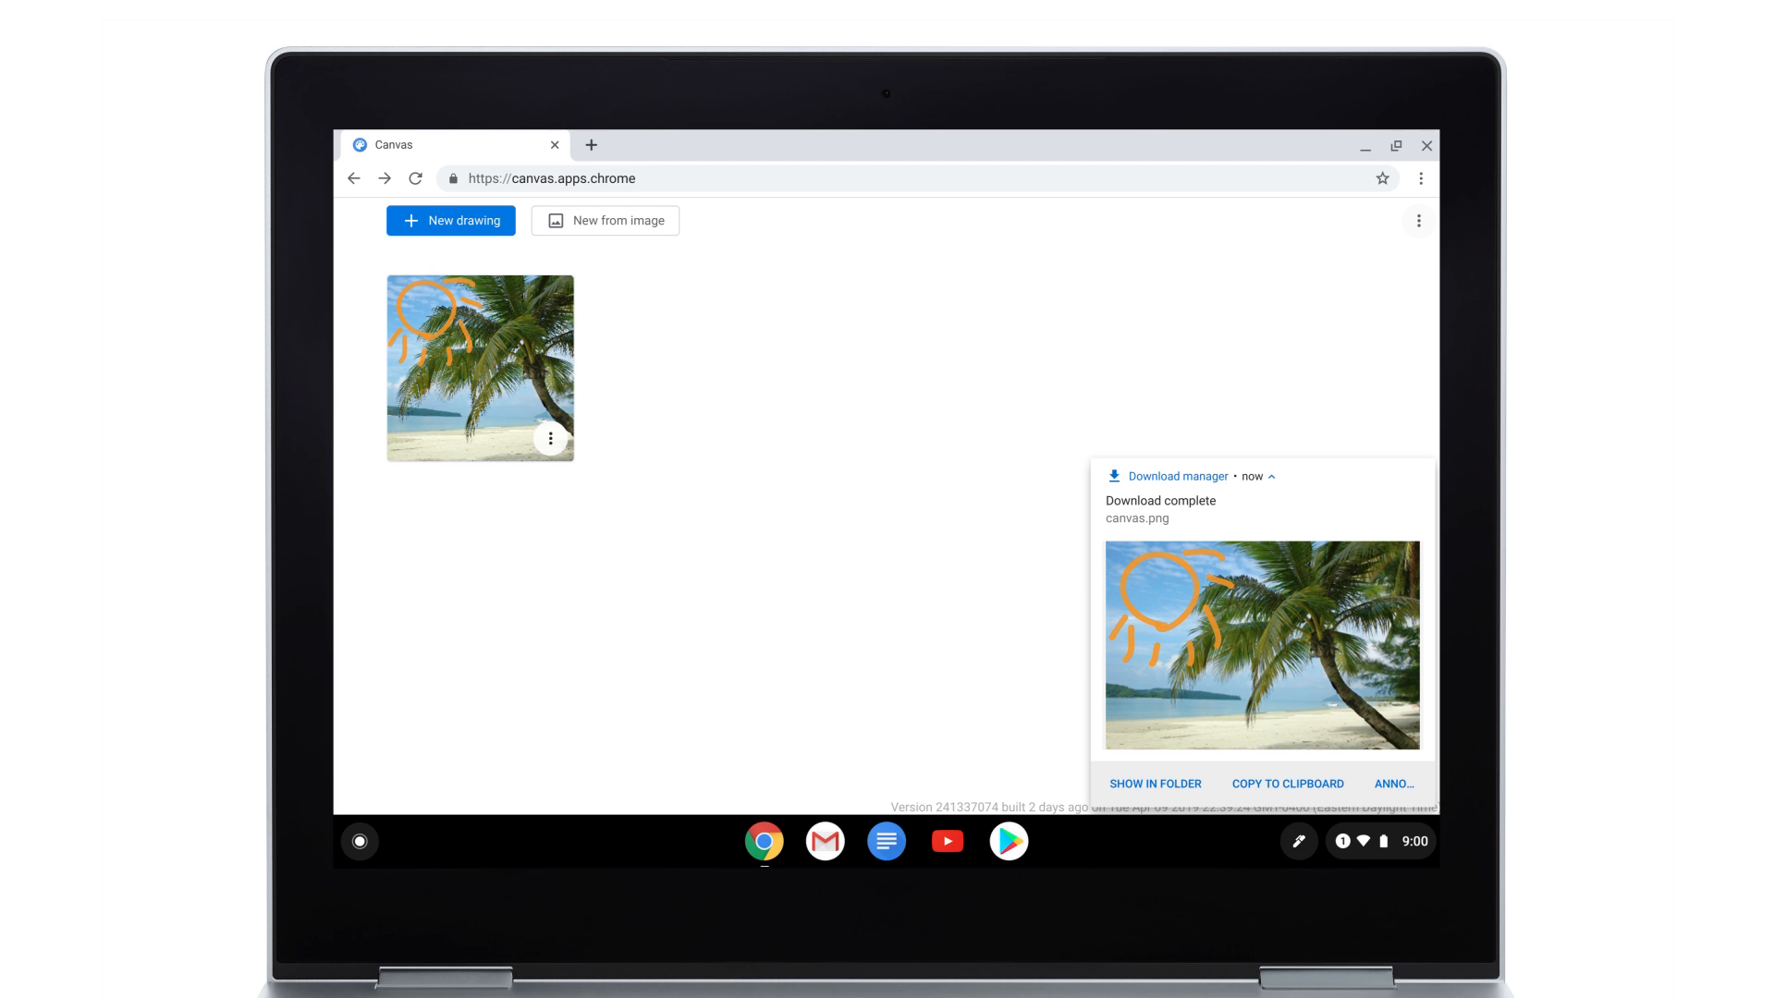
Show canvas.png in the Downloads folder, select it and bring up its share destinations
{"action": "left_click", "coordinate": [1153, 782]}
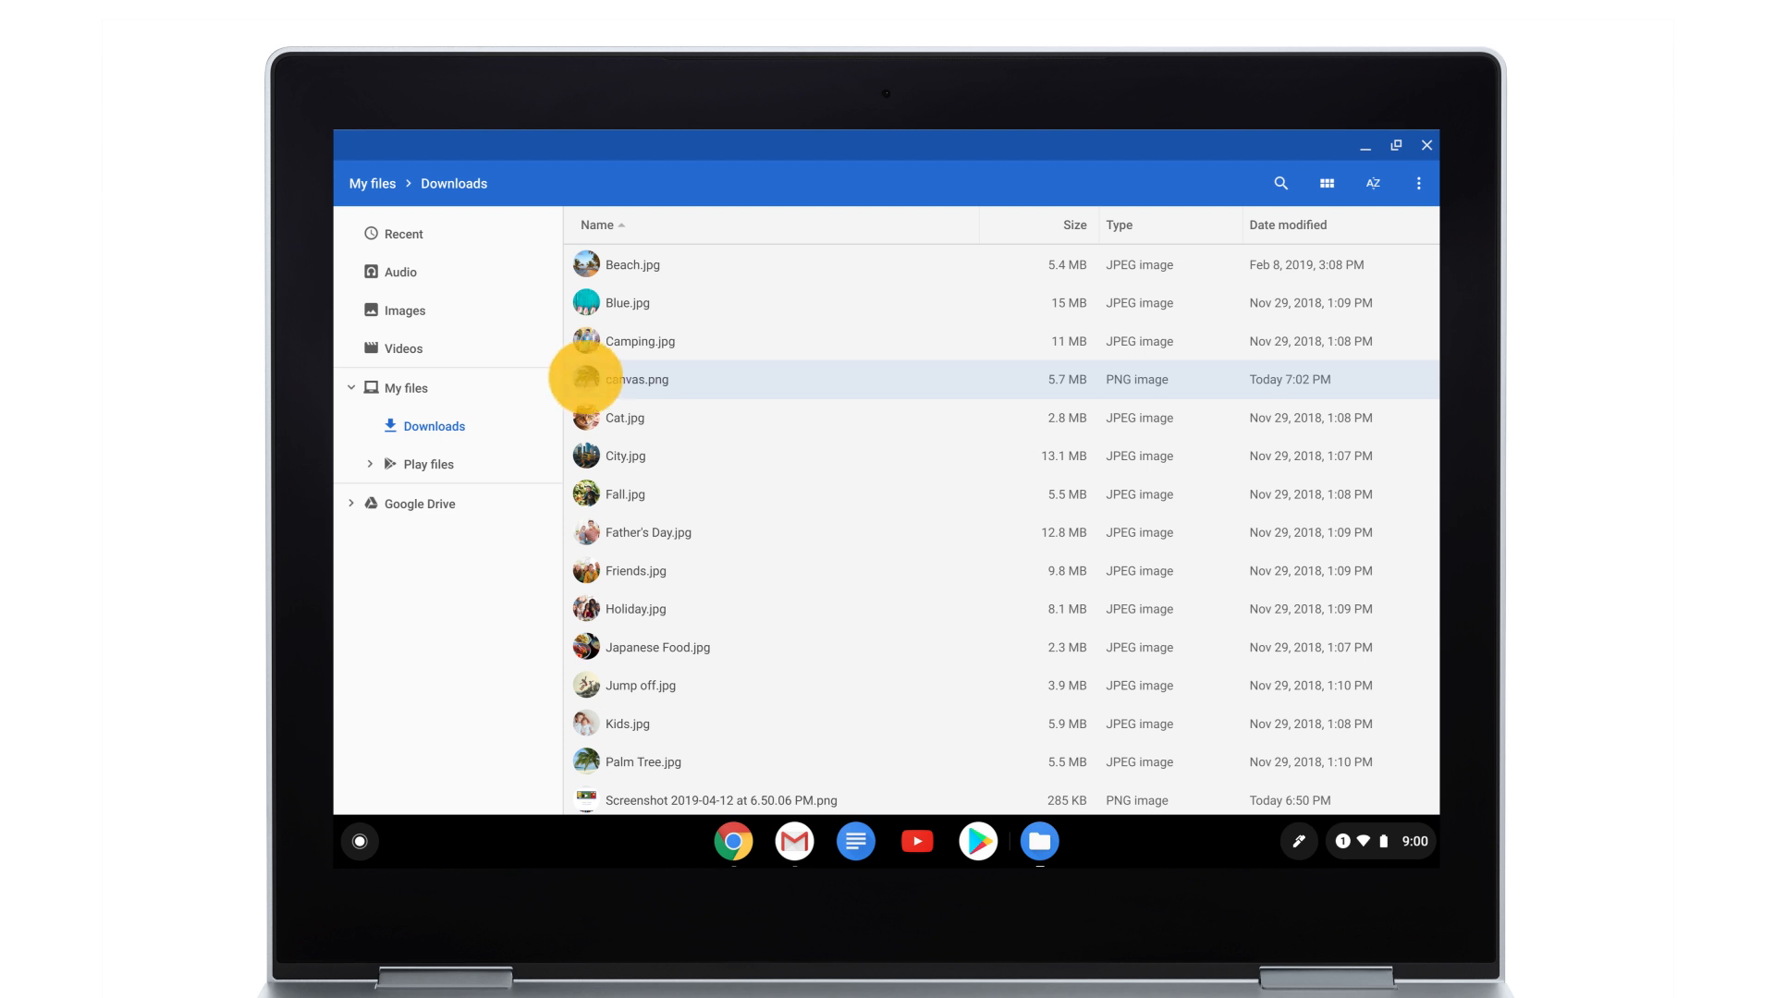
{"action": "left_click", "coordinate": [585, 379]}
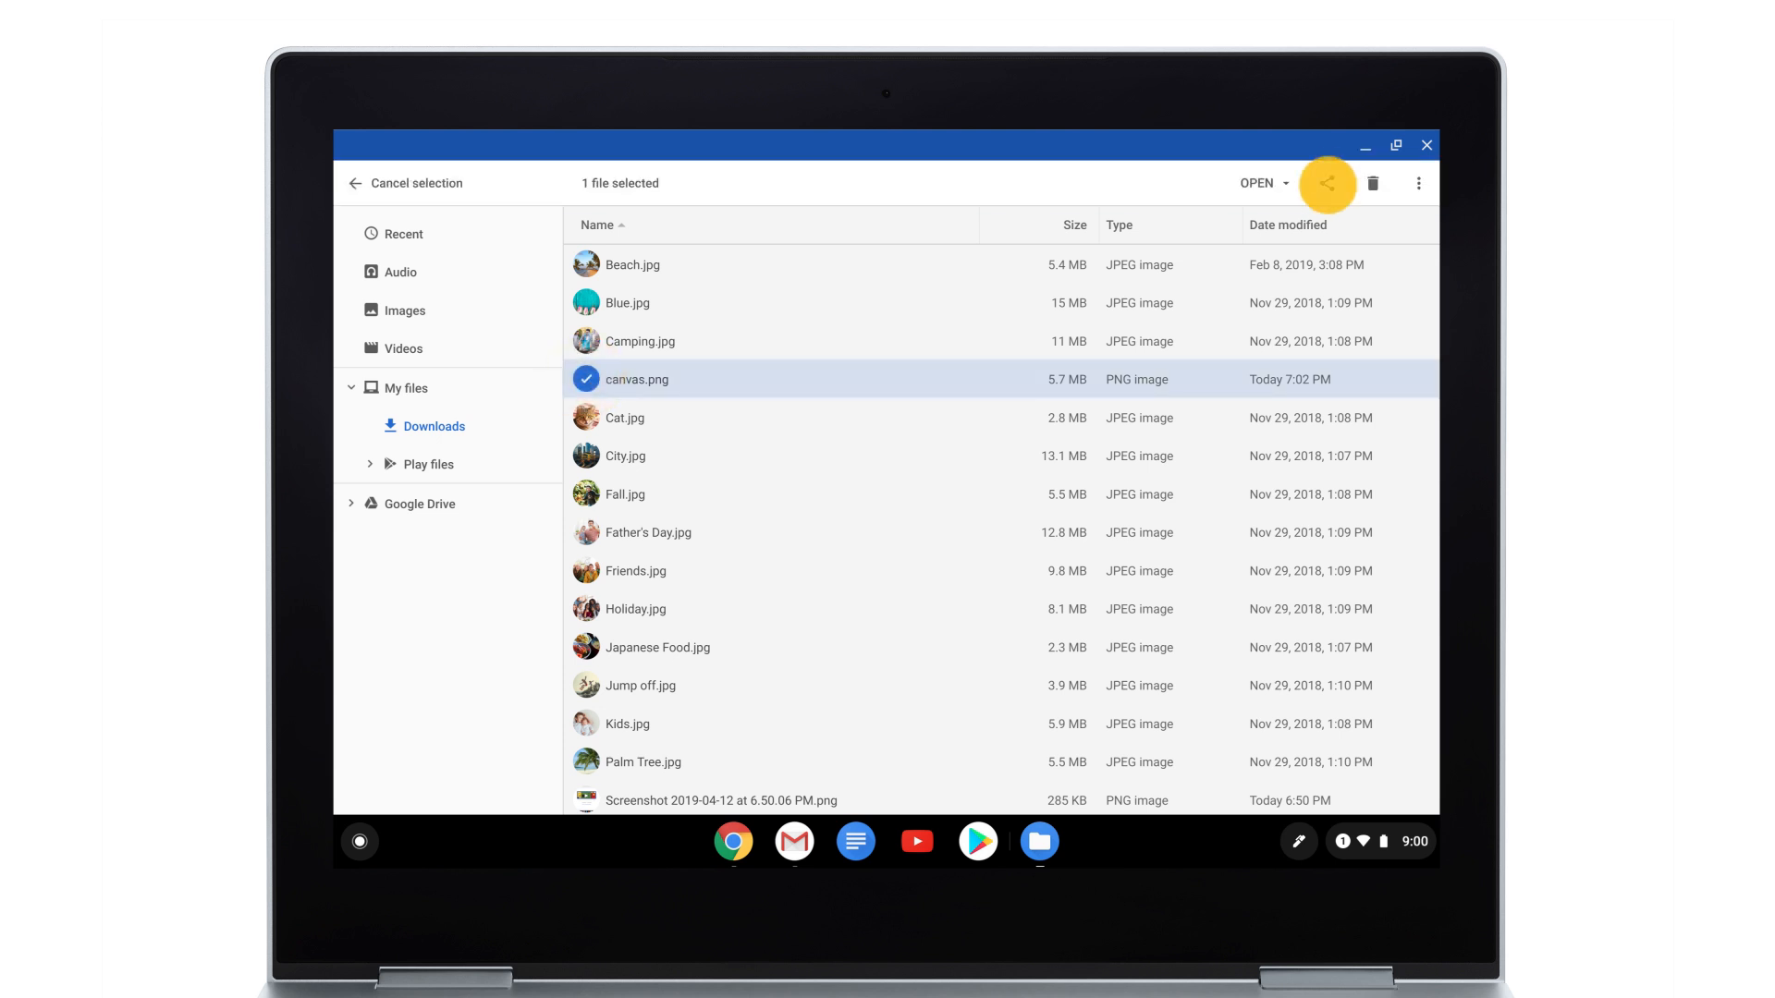
{"action": "left_click", "coordinate": [1325, 182]}
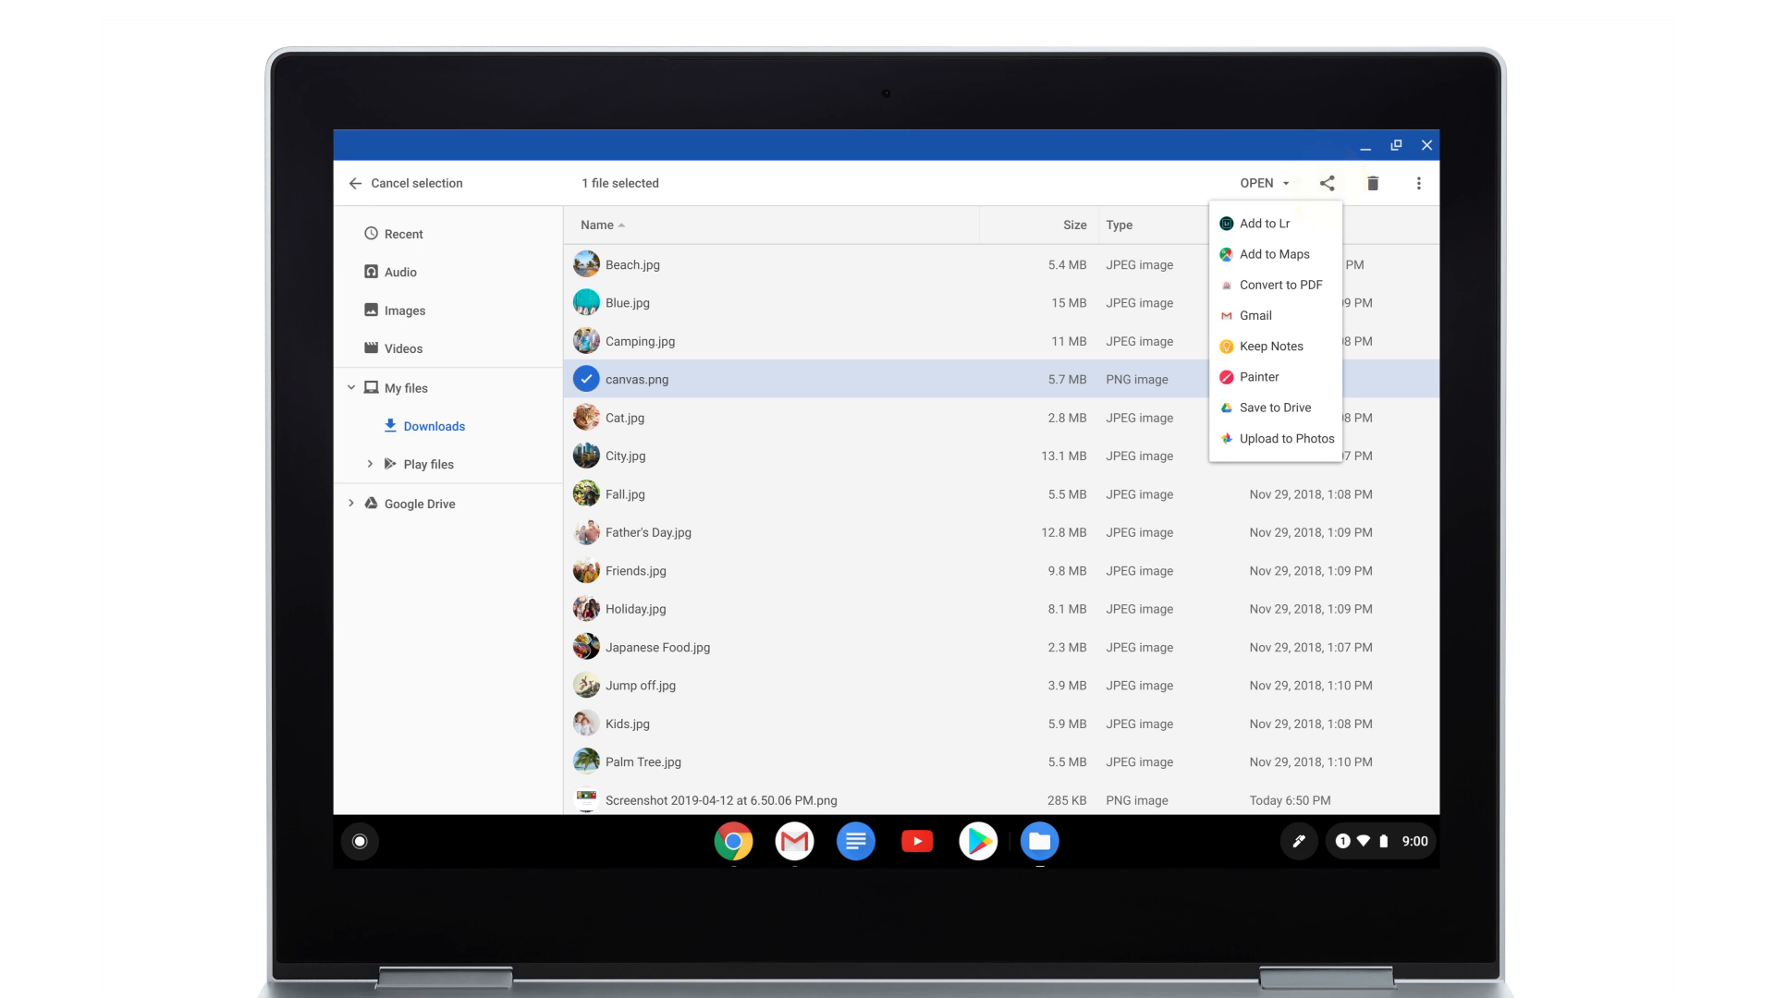